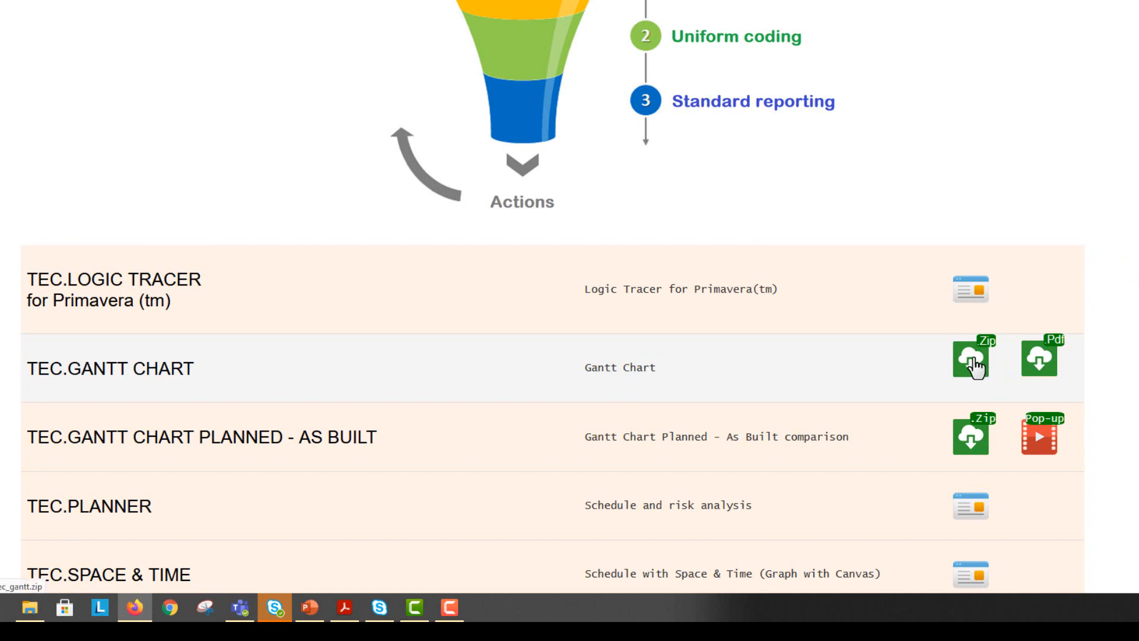
{"action": "mouse_move", "coordinate": [1040, 357]}
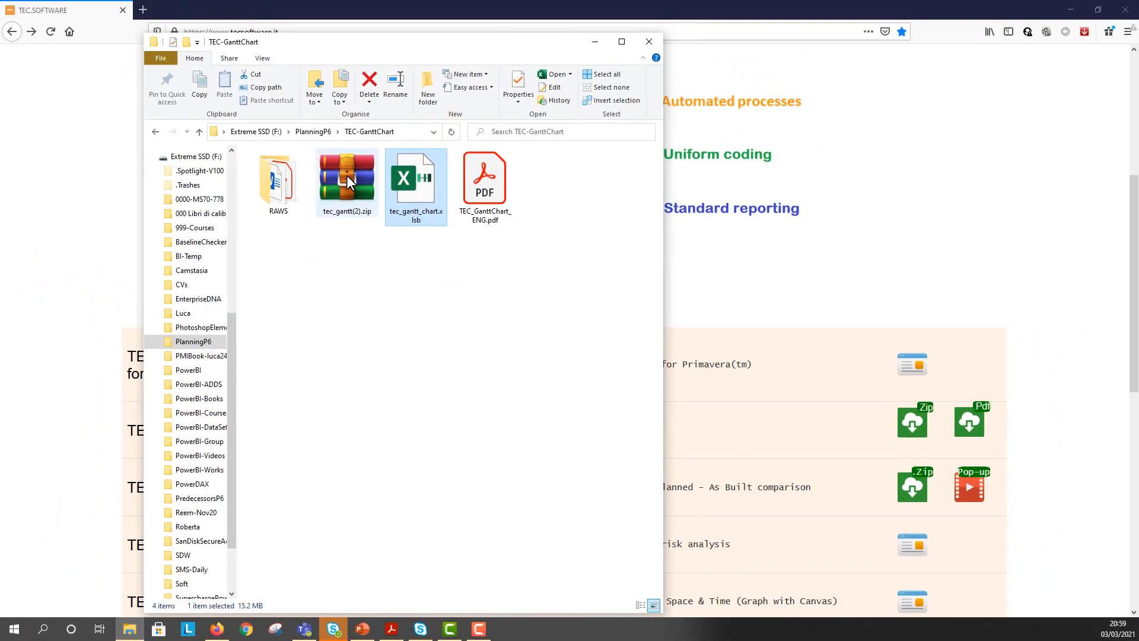
Select the tec_gantt_chart.xlsb workbook in the extracted TEC-GanttChart folder
{"action": "left_click", "coordinate": [415, 177]}
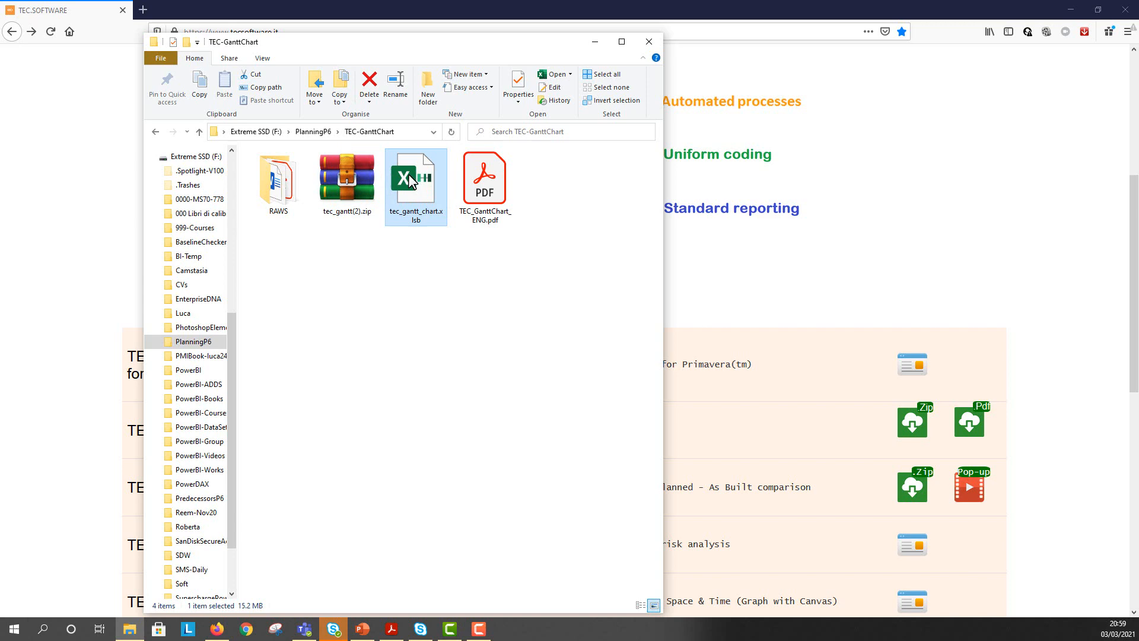
{"action": "mouse_move", "coordinate": [480, 211]}
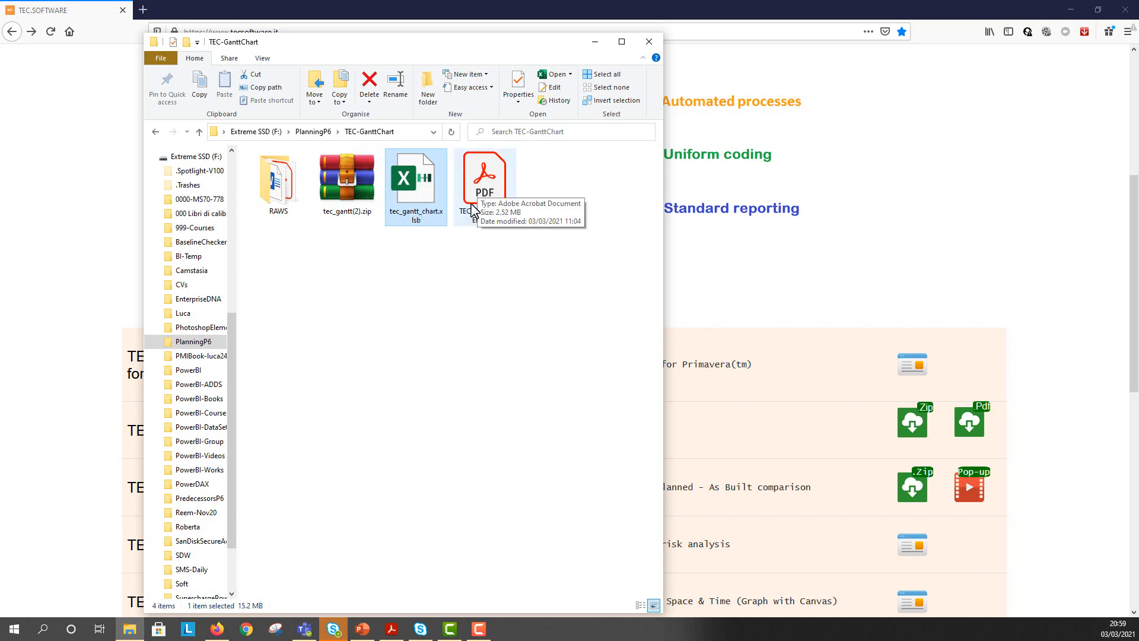
{"action": "double_click", "coordinate": [484, 173]}
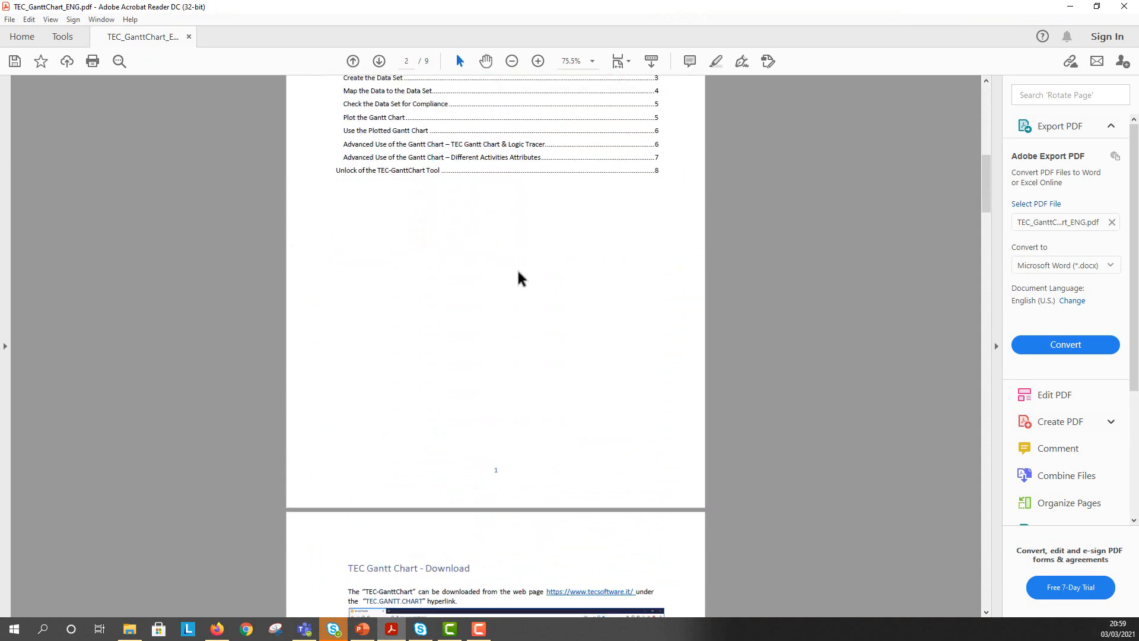
{"action": "scroll", "scroll_direction": "down", "scroll_amount": 3}
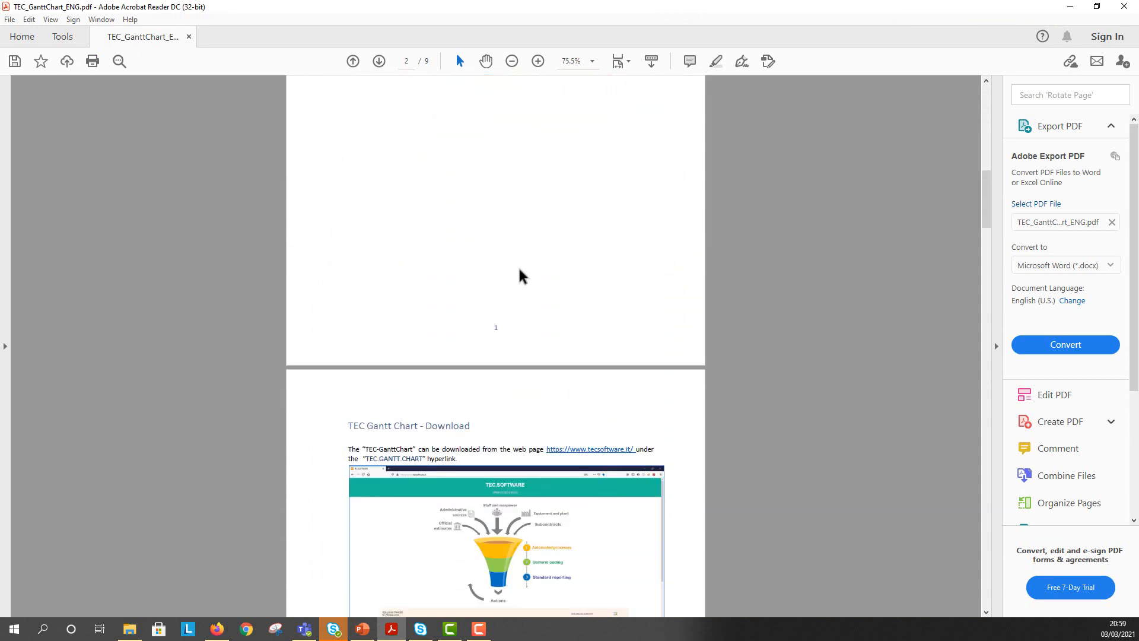
{"action": "mouse_move", "coordinate": [521, 272]}
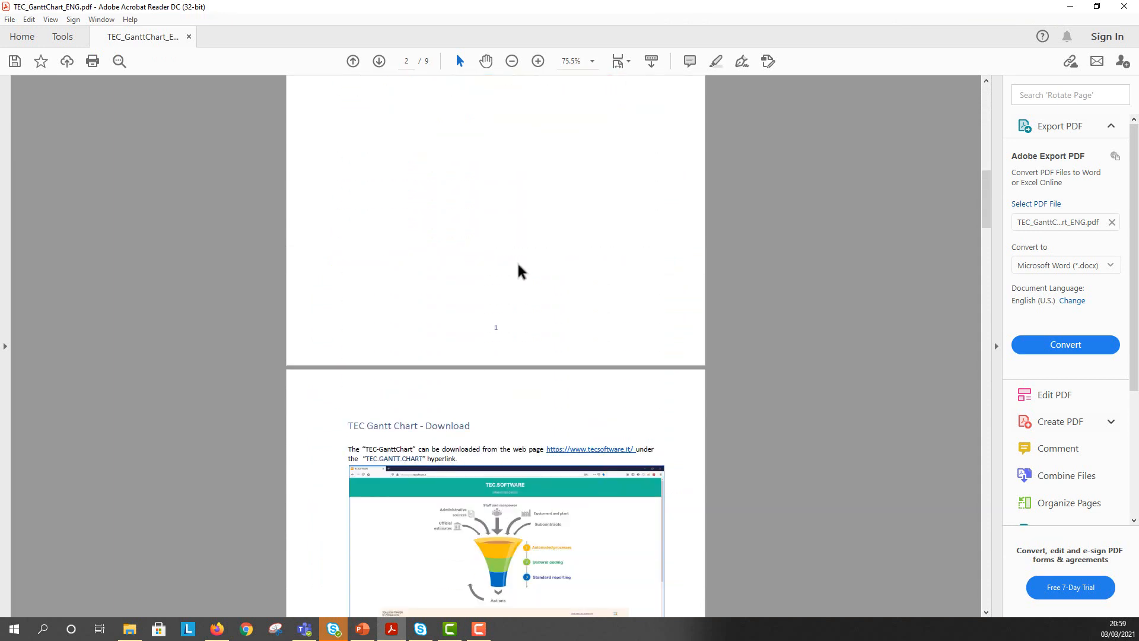
{"action": "scroll", "scroll_direction": "down", "scroll_amount": 3}
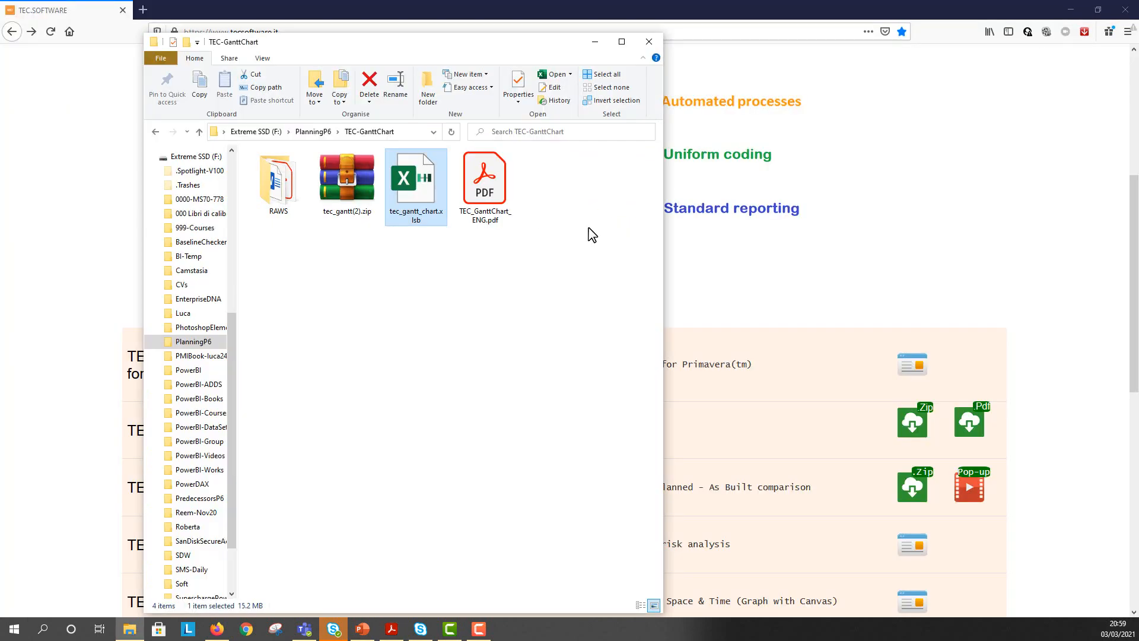
Open tec_gantt_chart.xlsb in Excel from File Explorer
{"action": "double_click", "coordinate": [416, 177]}
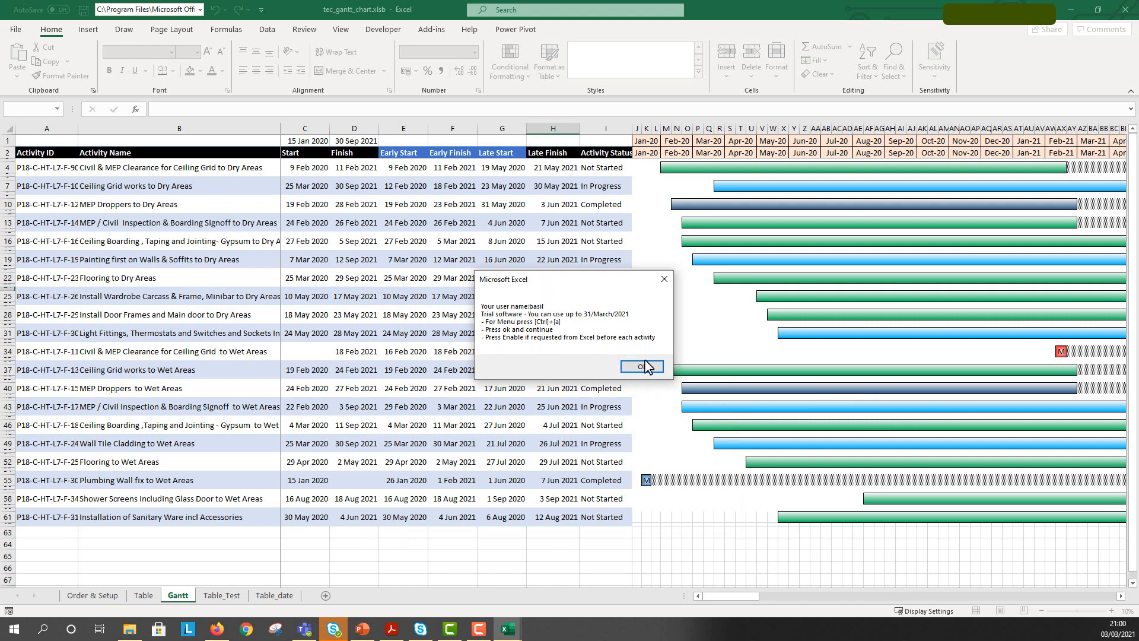
Dismiss the trial notice, then bring up the Gantt menu with Ctrl+A and exit it
{"action": "left_click", "coordinate": [641, 365]}
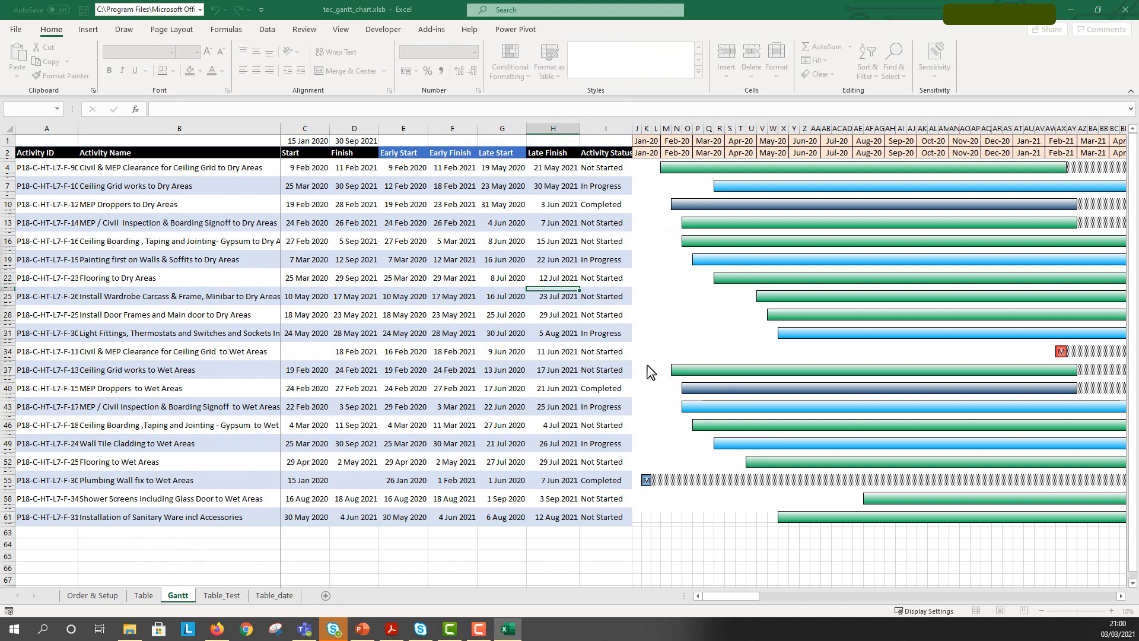
{"action": "key", "text": "Ctrl+a"}
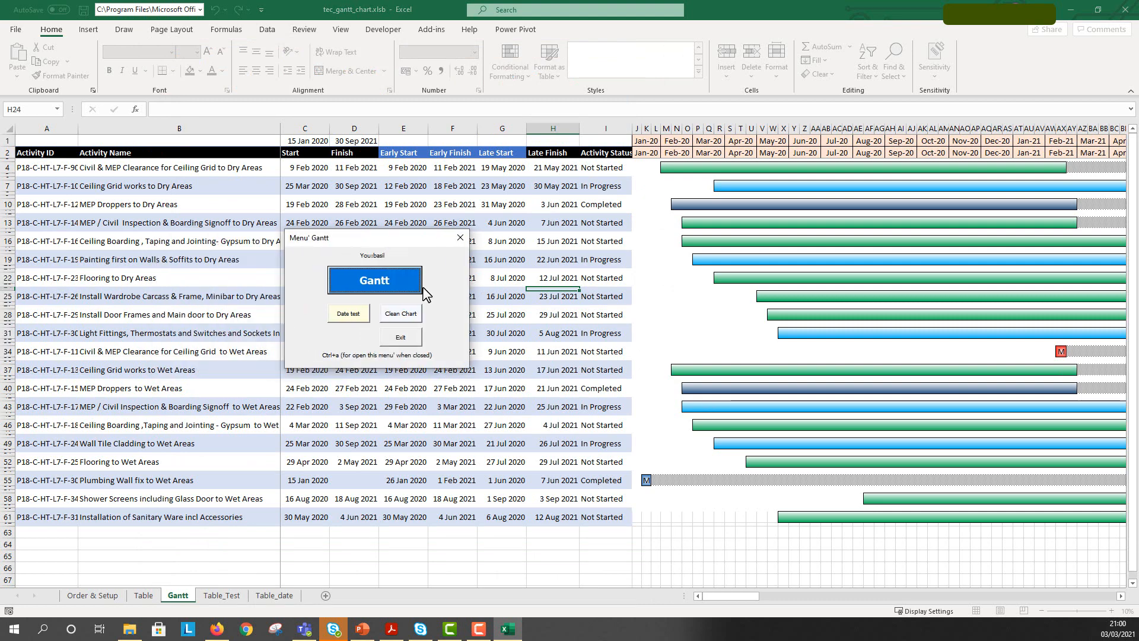
{"action": "mouse_move", "coordinate": [454, 298]}
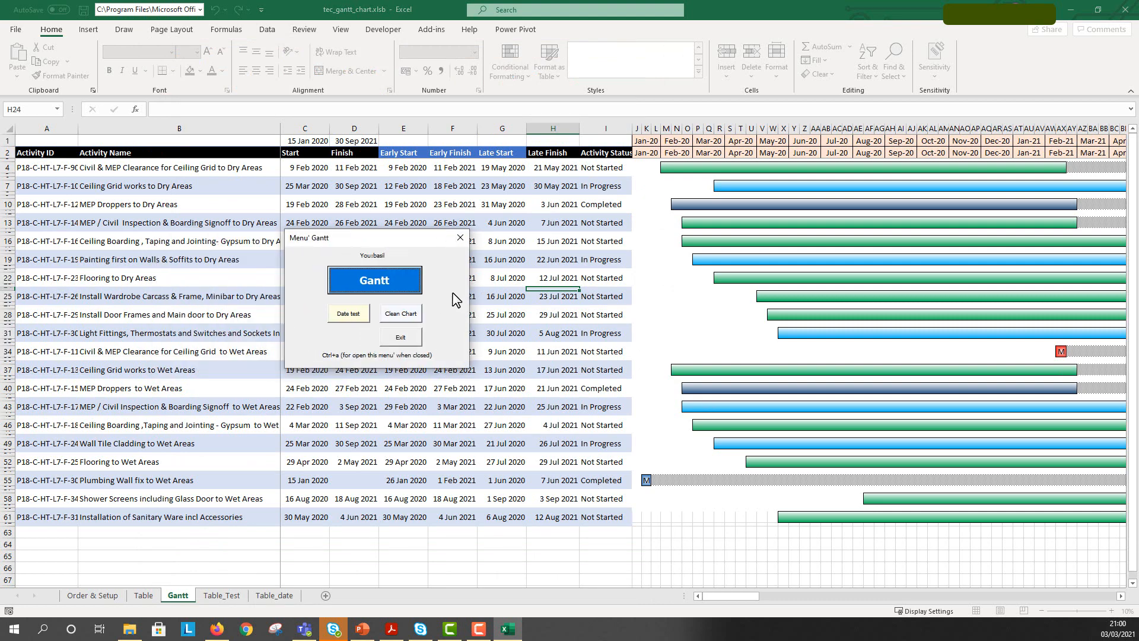
{"action": "mouse_move", "coordinate": [405, 341]}
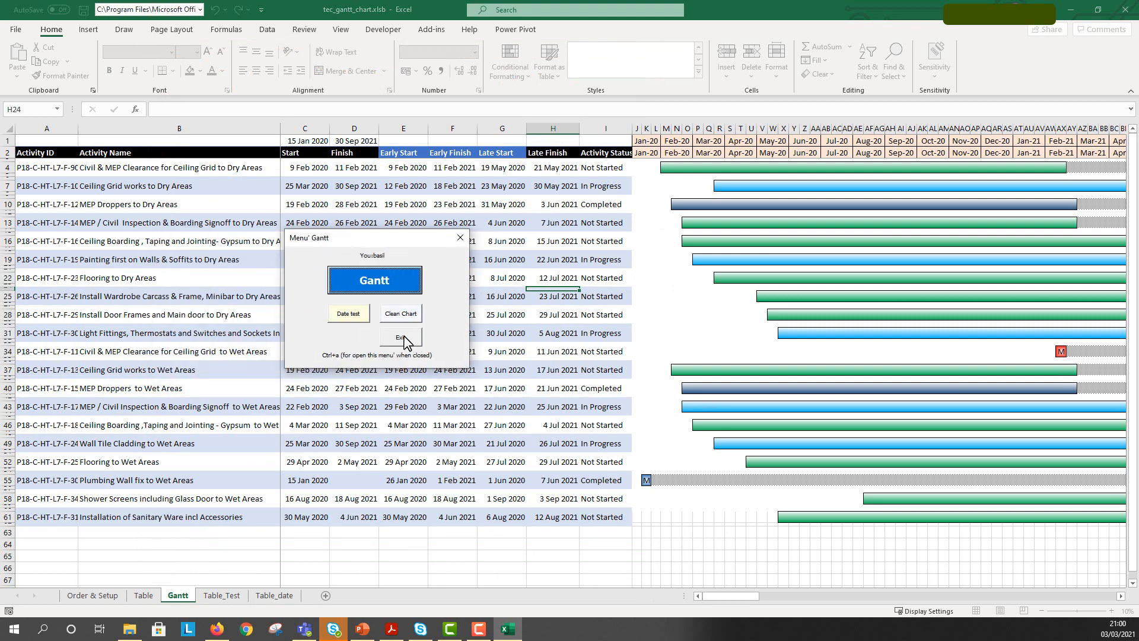
{"action": "left_click", "coordinate": [399, 336]}
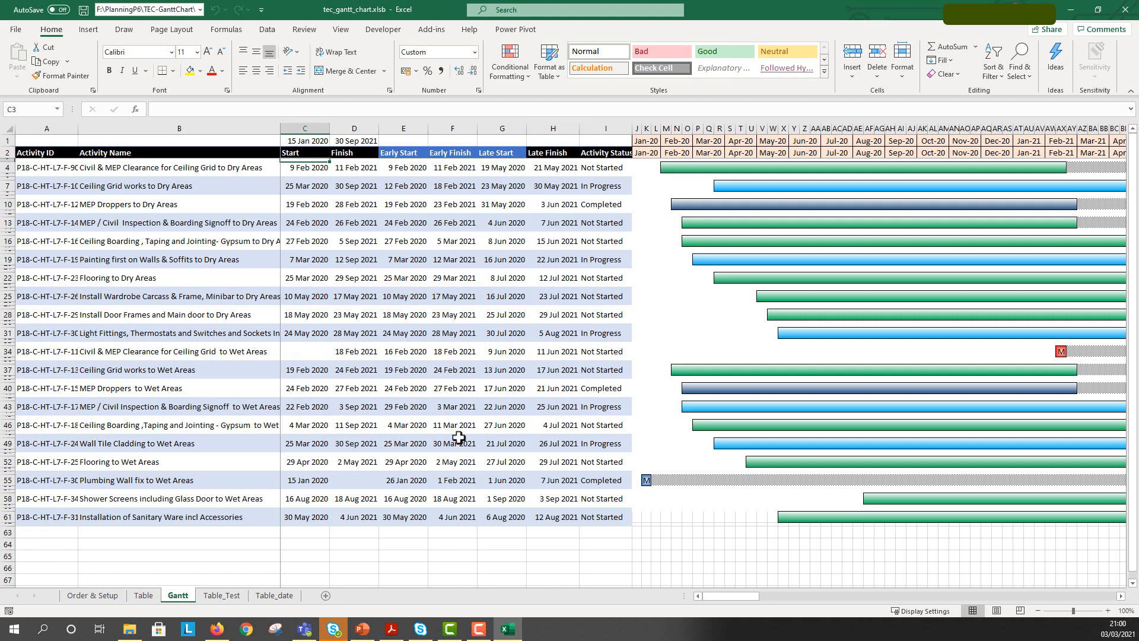
Look over the activity data on the Table sheet, then move to Order & Setup
{"action": "left_click", "coordinate": [143, 595]}
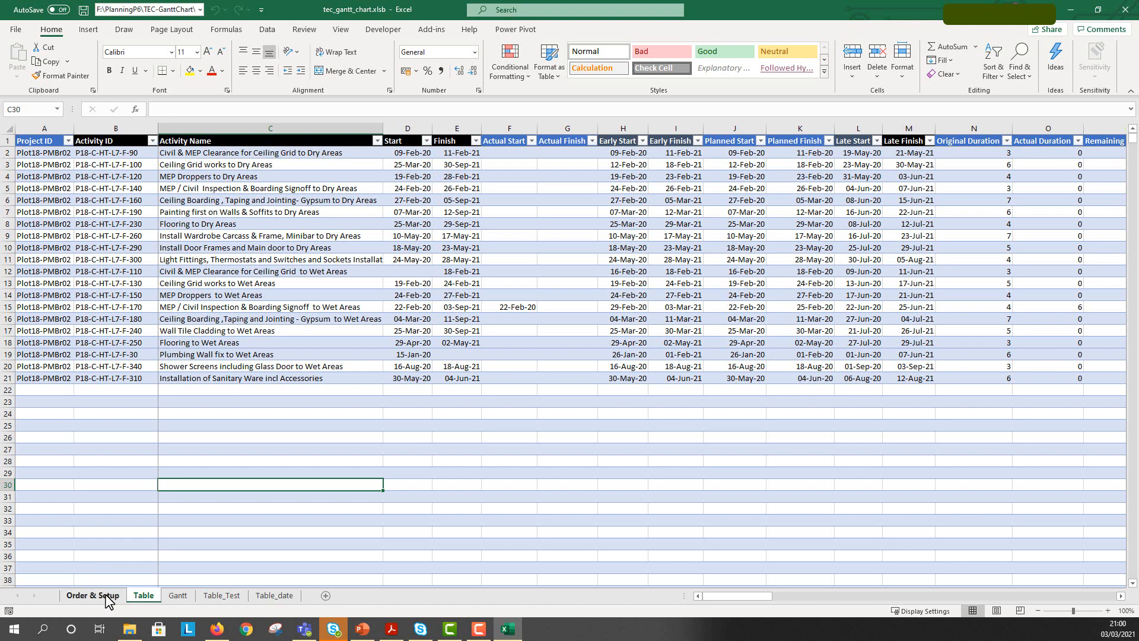
{"action": "left_click", "coordinate": [92, 595]}
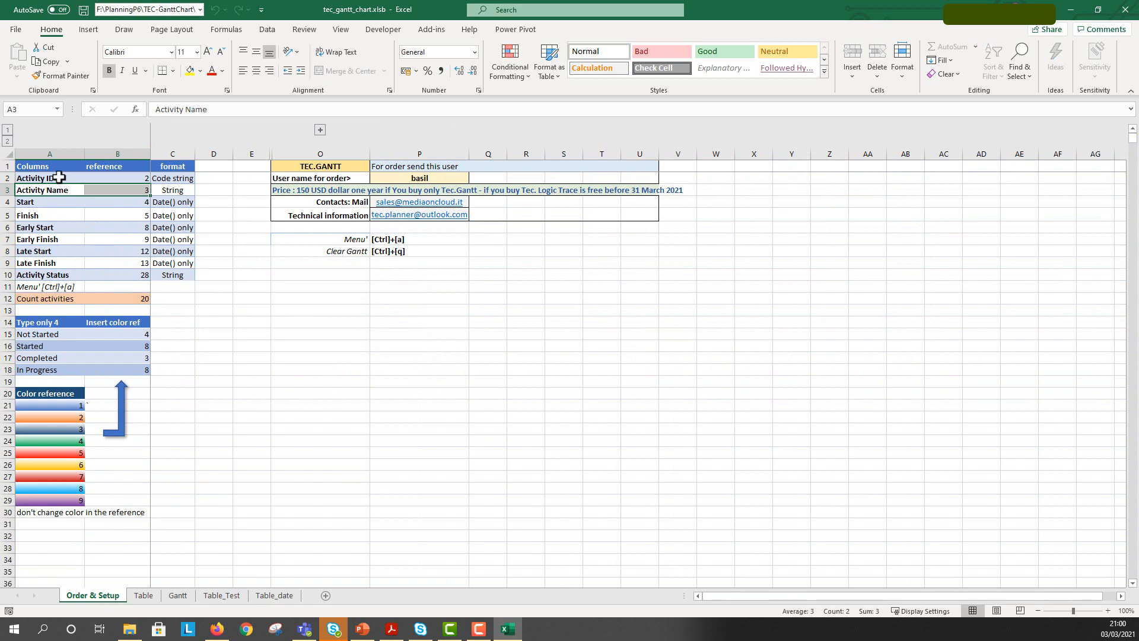
Review the Activity ID, Name, Finish, Late Finish, Status mappings and Started colour reference
{"action": "left_click", "coordinate": [49, 178]}
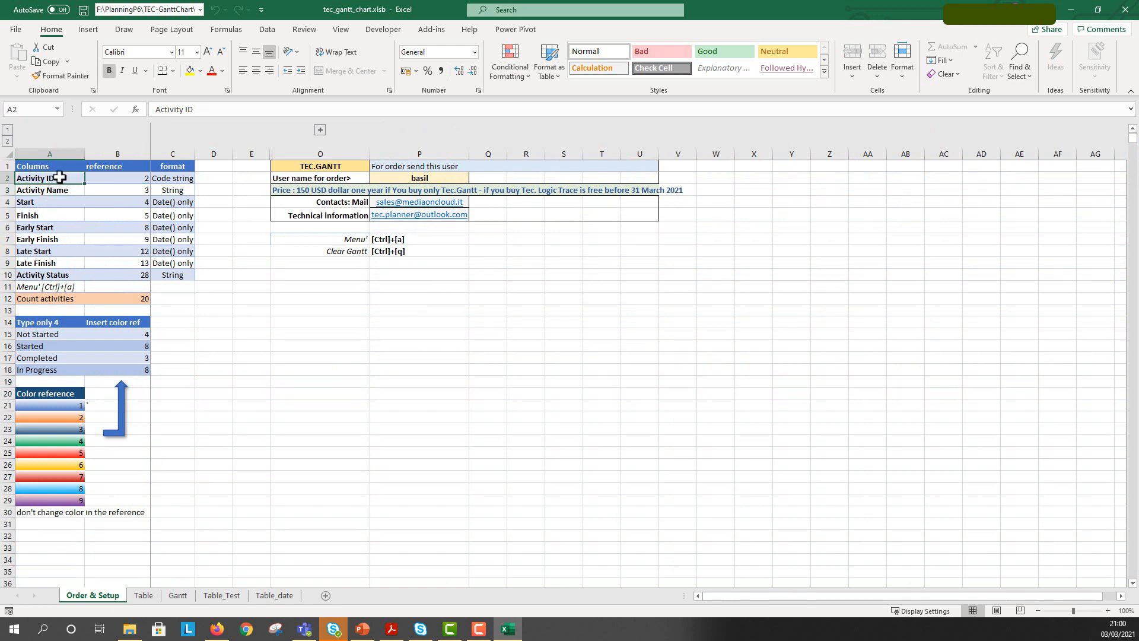
{"action": "left_click", "coordinate": [49, 190]}
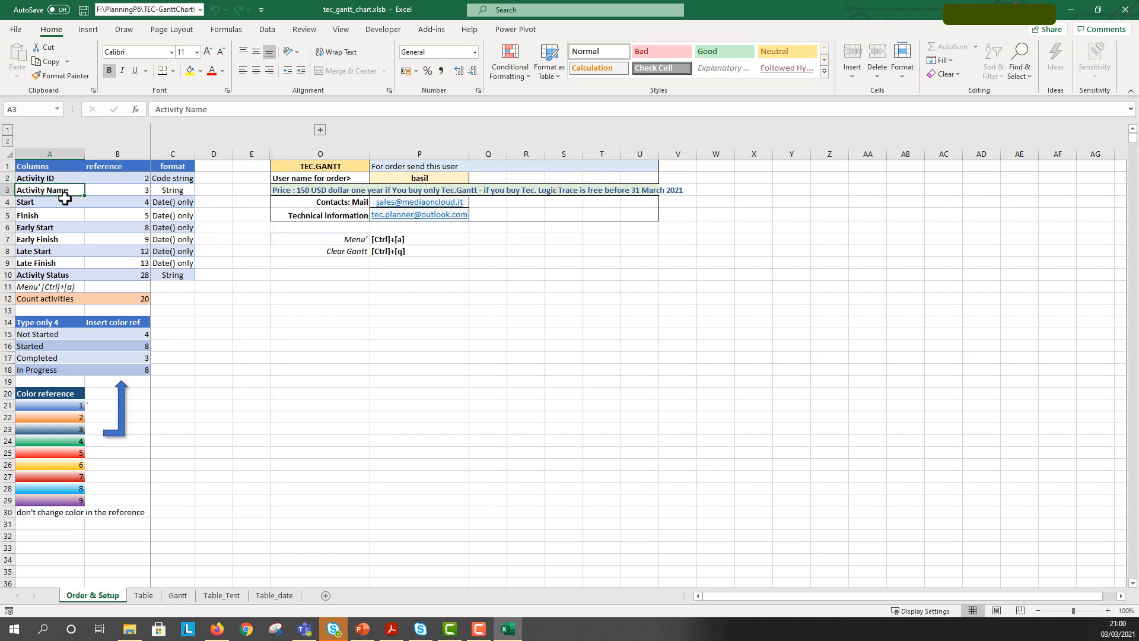
{"action": "left_click", "coordinate": [50, 214]}
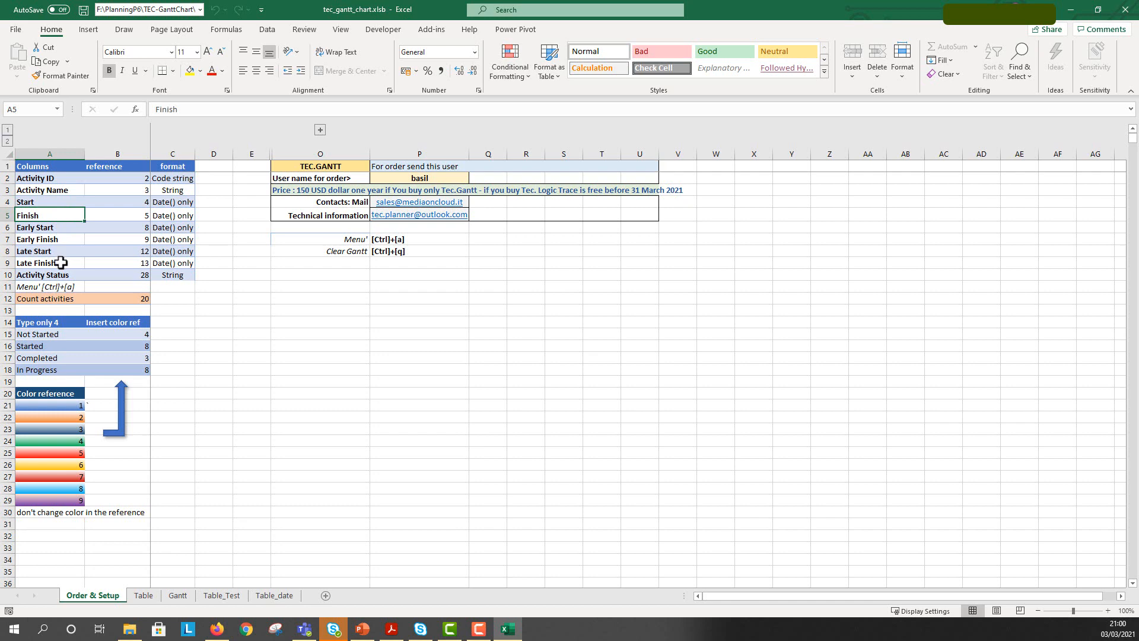
{"action": "left_click", "coordinate": [35, 262]}
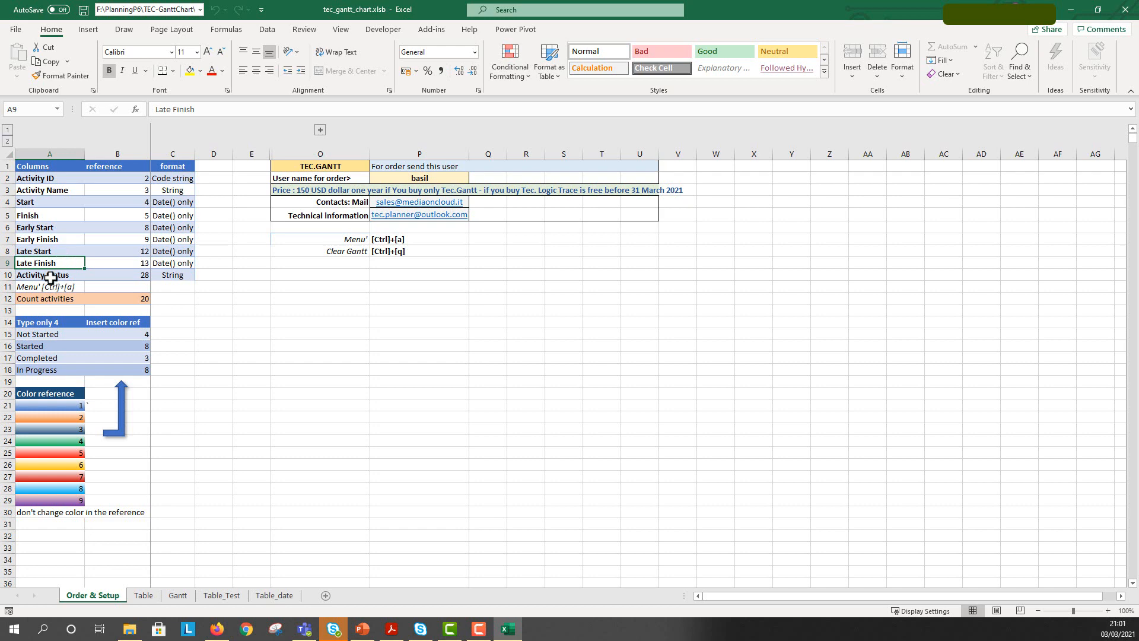
{"action": "left_click", "coordinate": [49, 274]}
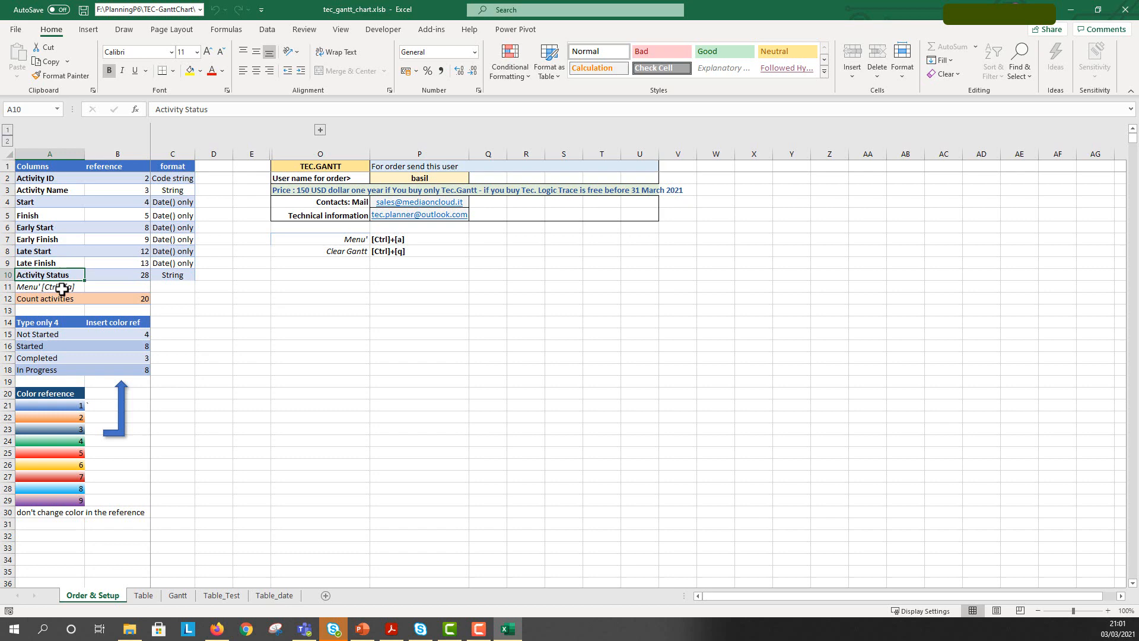
{"action": "mouse_move", "coordinate": [62, 346]}
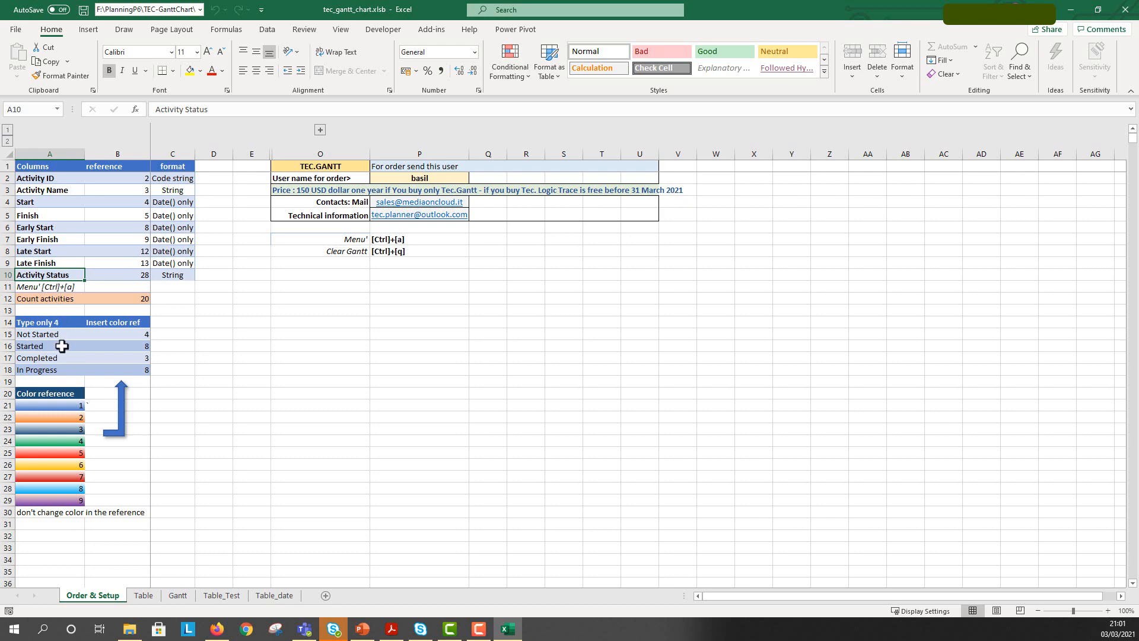
{"action": "mouse_move", "coordinate": [91, 347]}
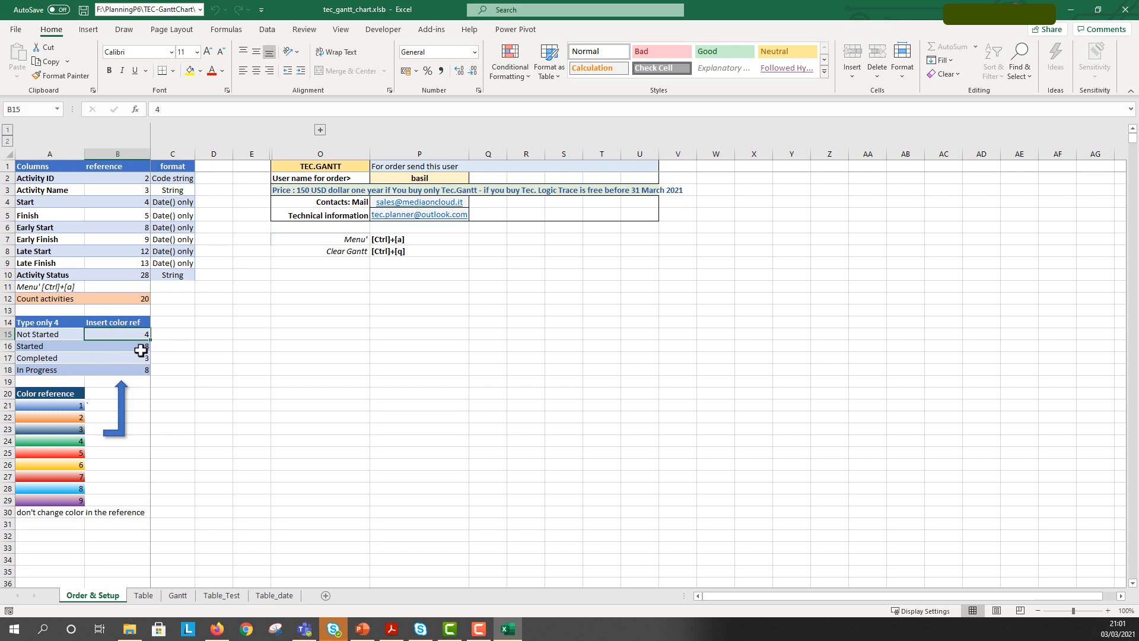
{"action": "left_click", "coordinate": [117, 346]}
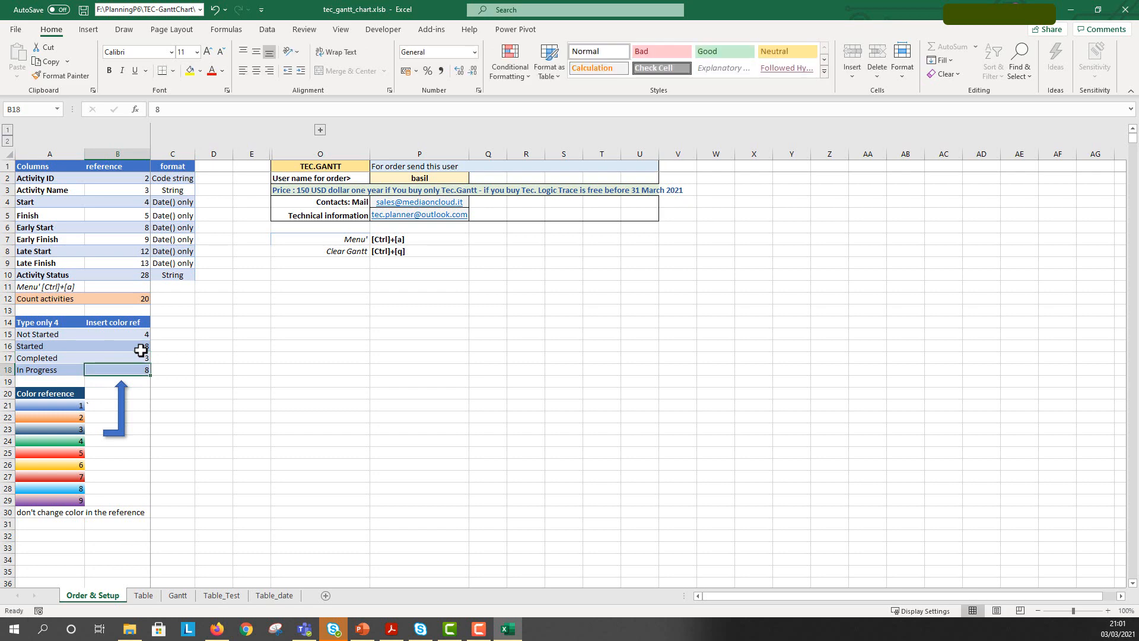
{"action": "left_click", "coordinate": [49, 346]}
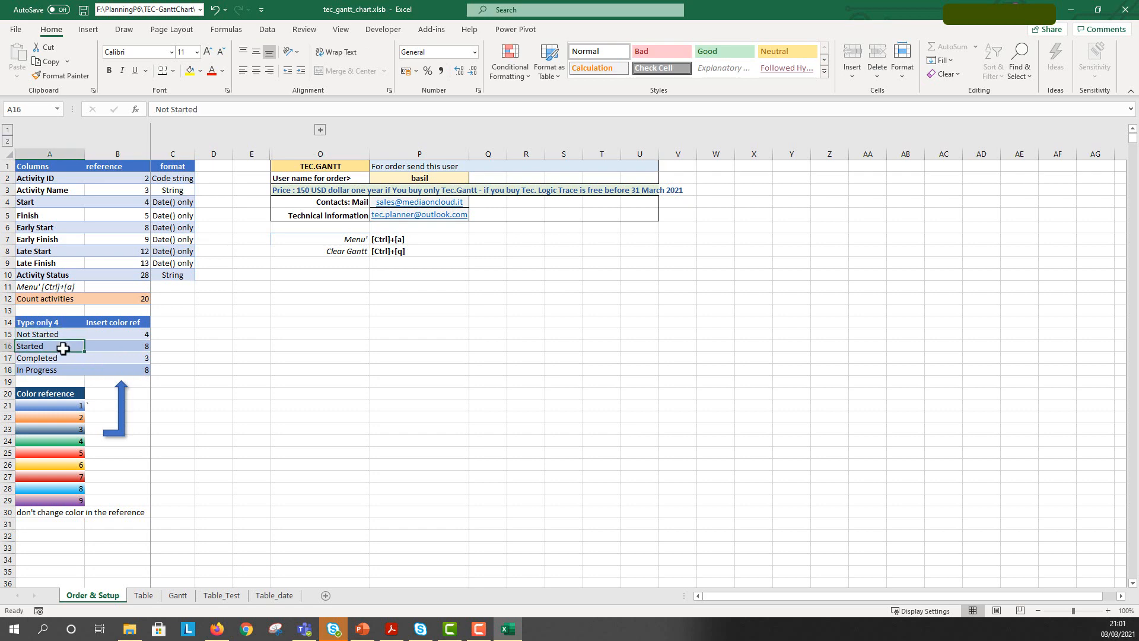
Cross-check the Activity Status reference 28 against the Table sheet columns, then view Gantt
{"action": "left_click", "coordinate": [143, 595]}
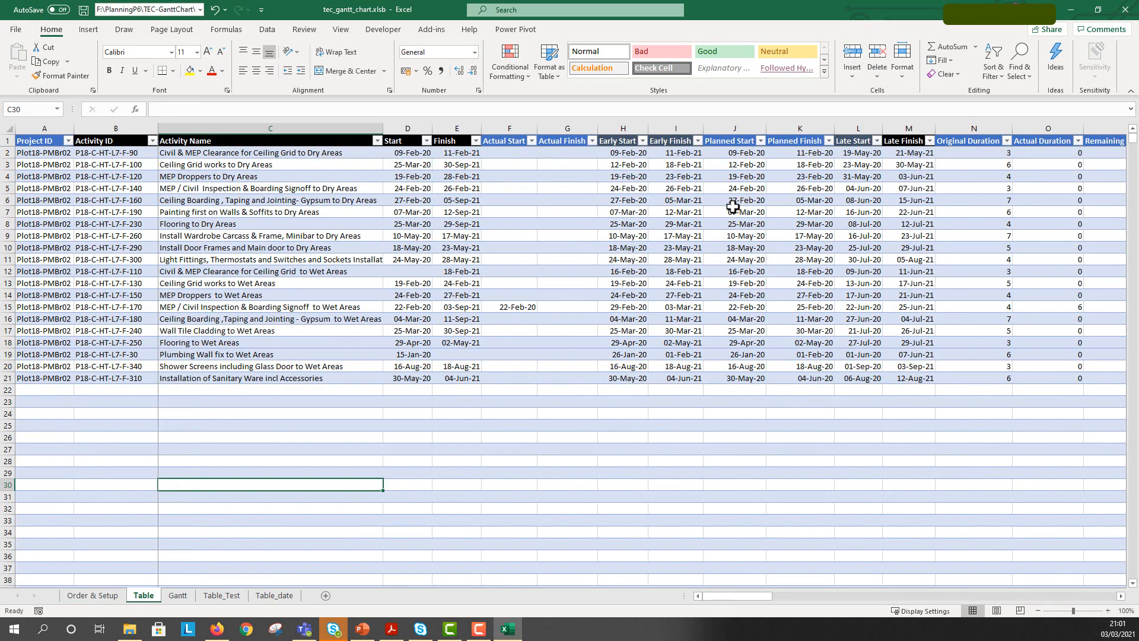
{"action": "left_click", "coordinate": [92, 595]}
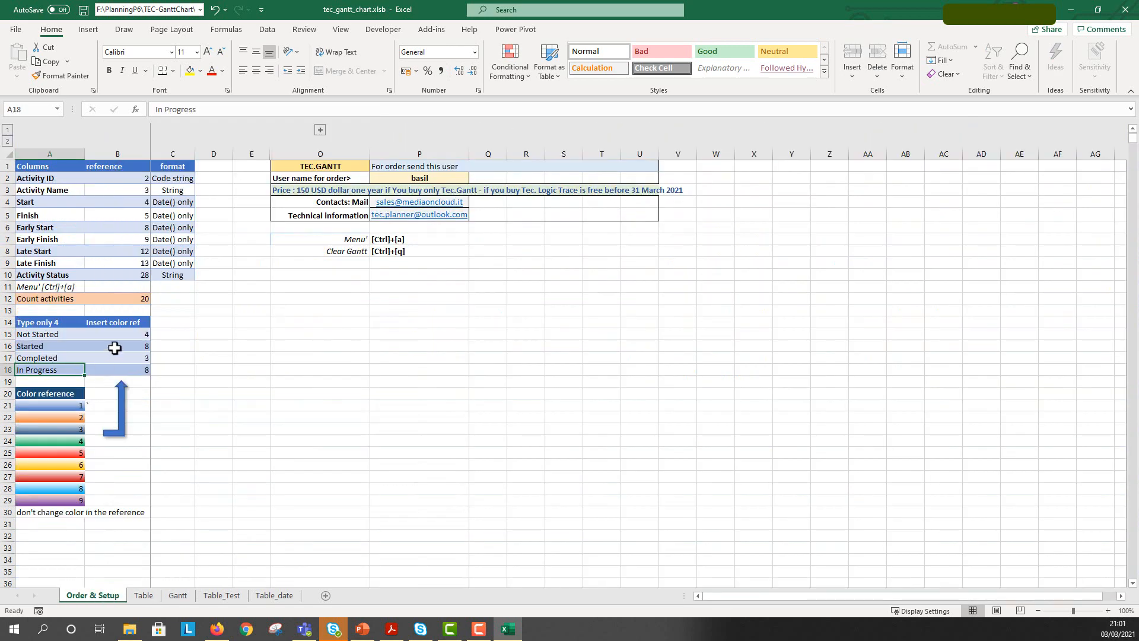
{"action": "left_click", "coordinate": [117, 274]}
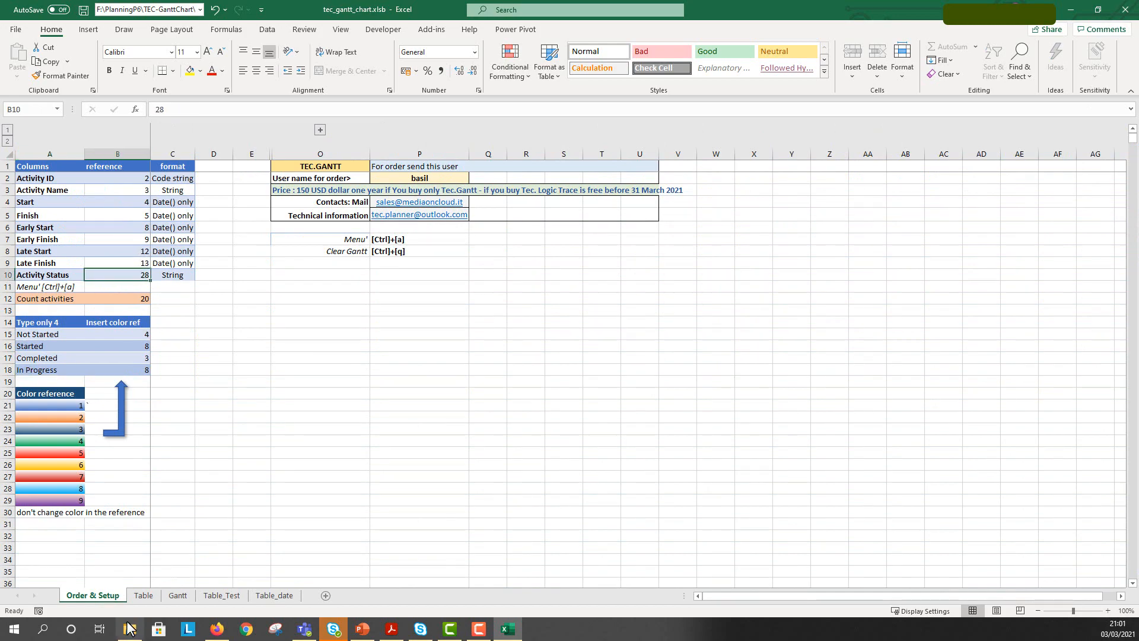
{"action": "left_click", "coordinate": [143, 595]}
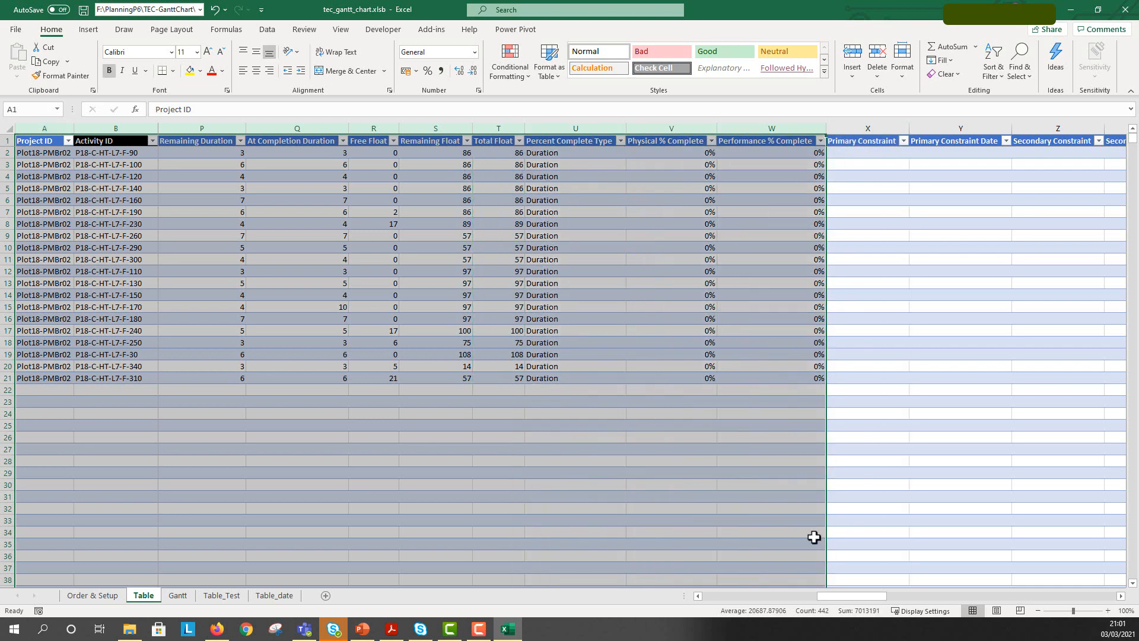
{"action": "scroll", "scroll_direction": "right", "scroll_amount": 3}
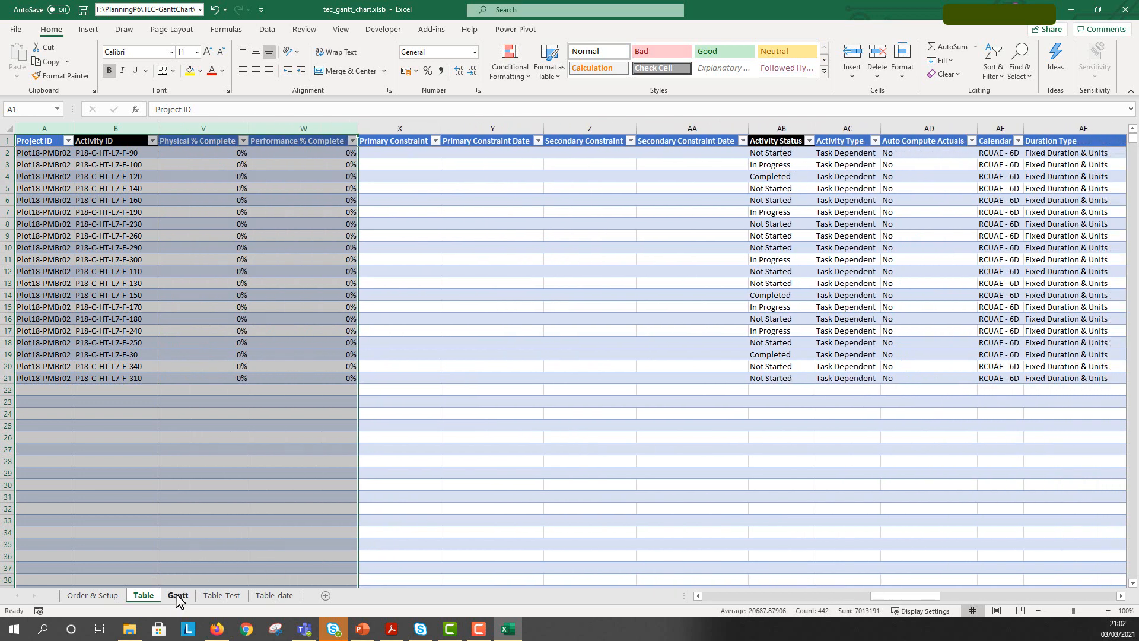
{"action": "left_click", "coordinate": [92, 595]}
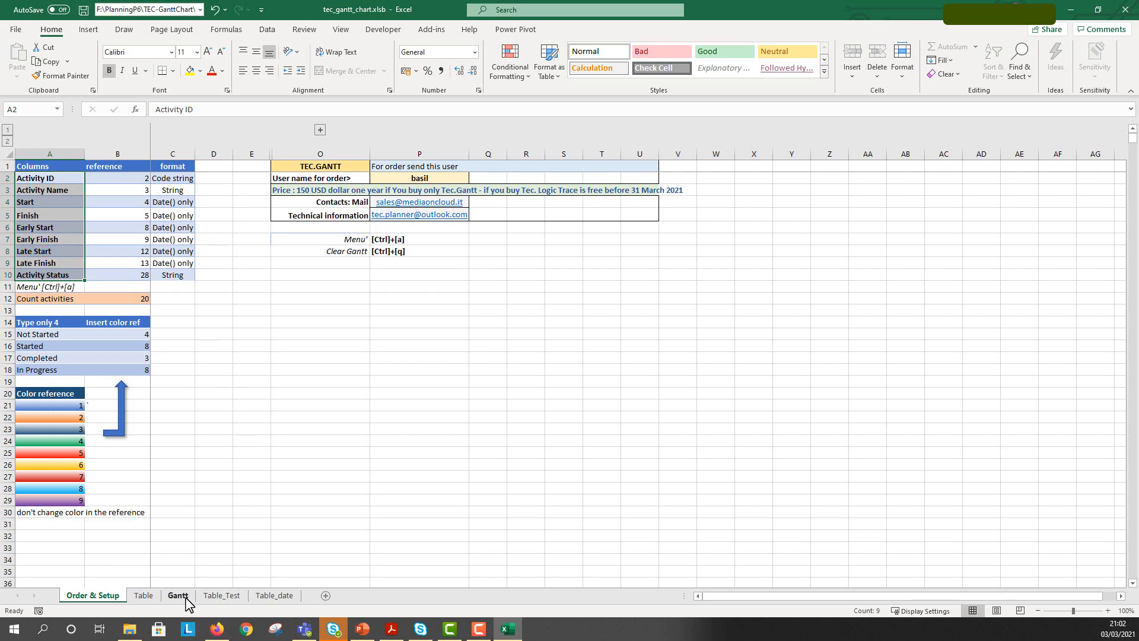
{"action": "left_click", "coordinate": [178, 596]}
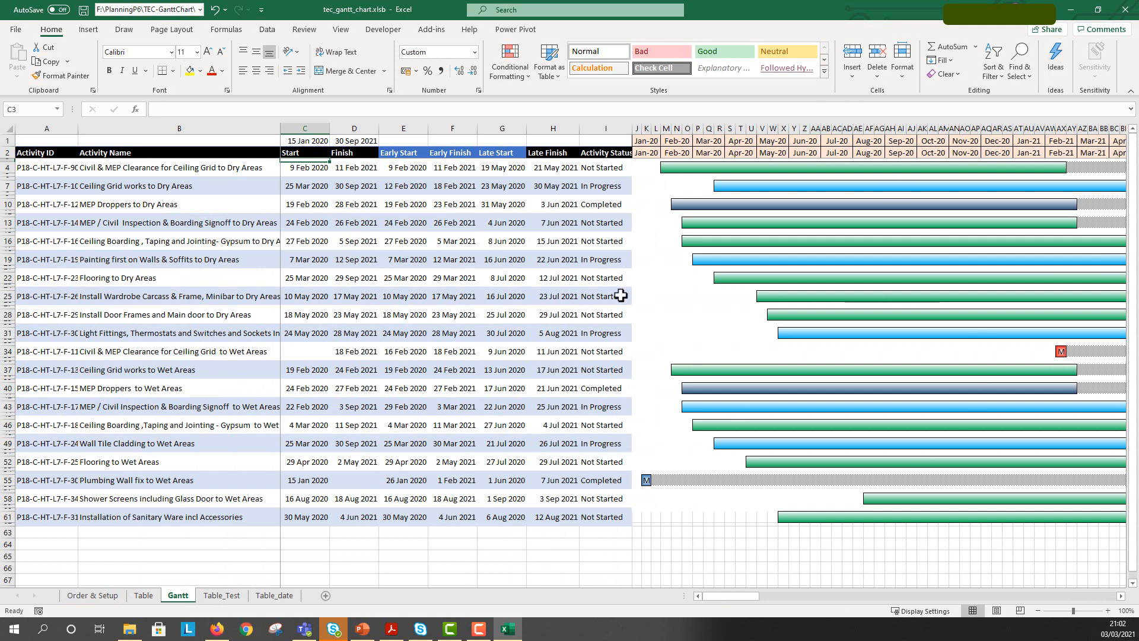
{"action": "mouse_move", "coordinate": [789, 231]}
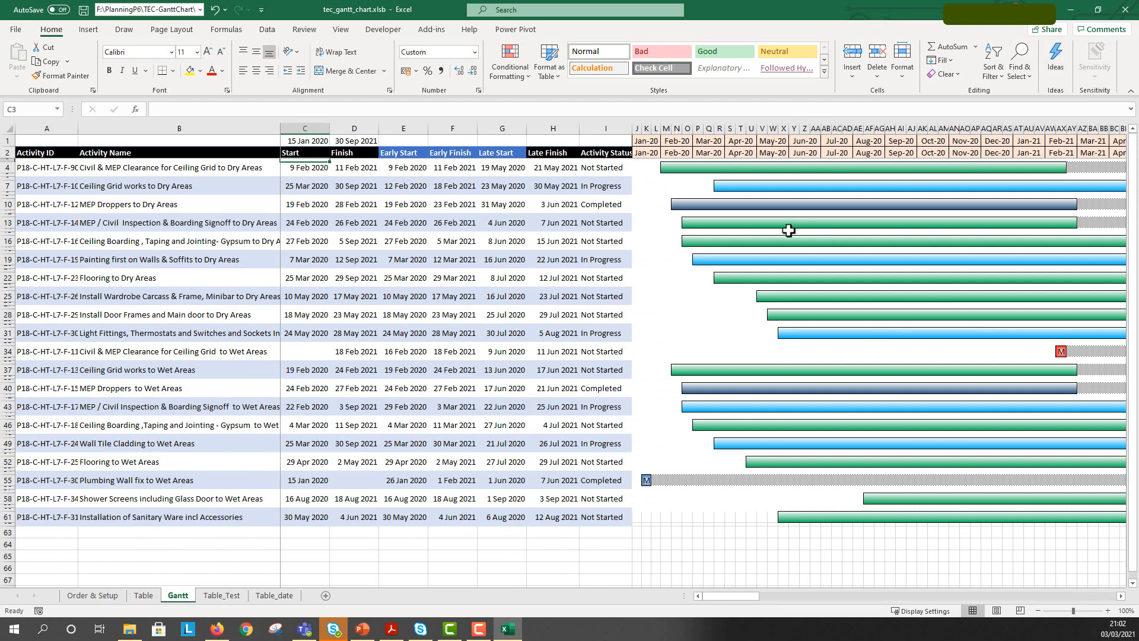
Clear the Gantt chart and regenerate it from the Ctrl+A menu
{"action": "key", "text": "ctrl+a"}
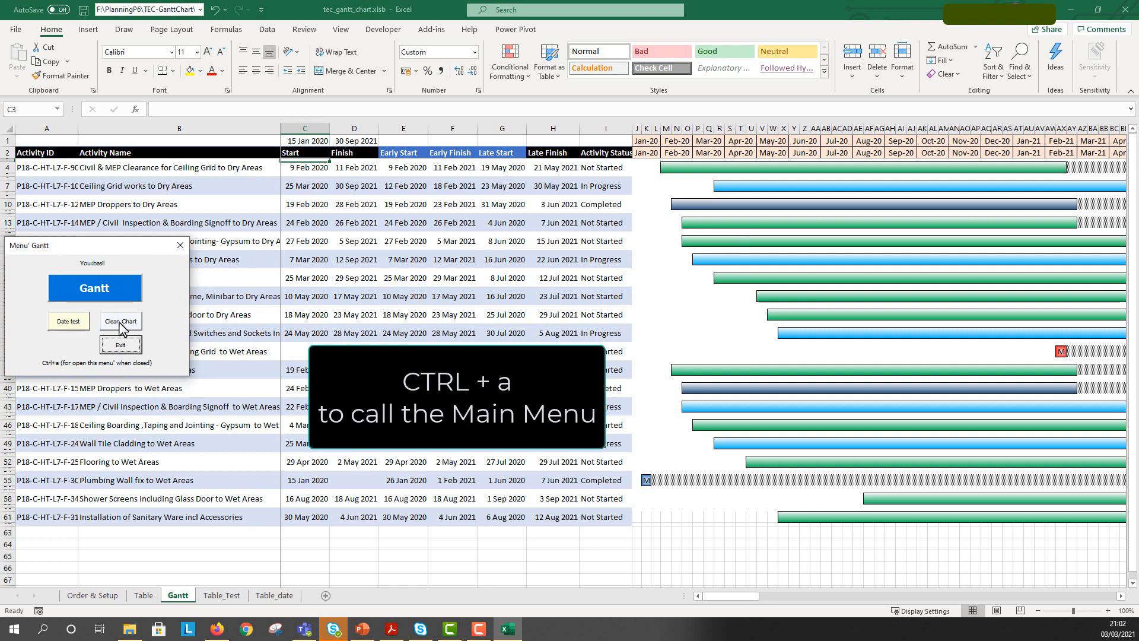
{"action": "left_click", "coordinate": [120, 321]}
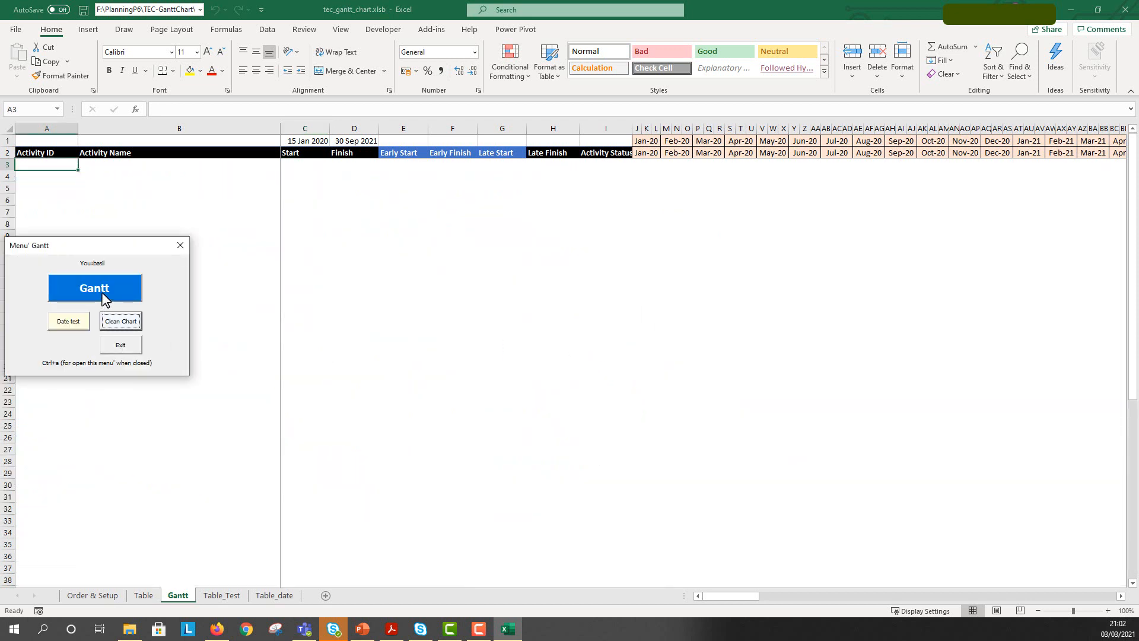
{"action": "left_click", "coordinate": [94, 288]}
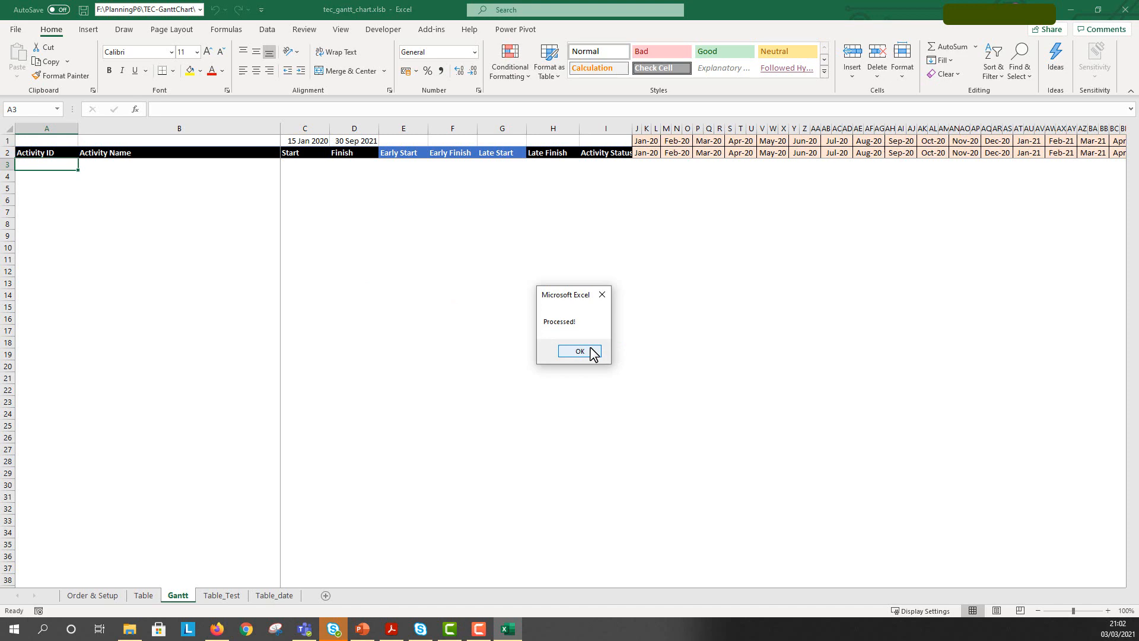
Dismiss the Processed! message
{"action": "left_click", "coordinate": [578, 350]}
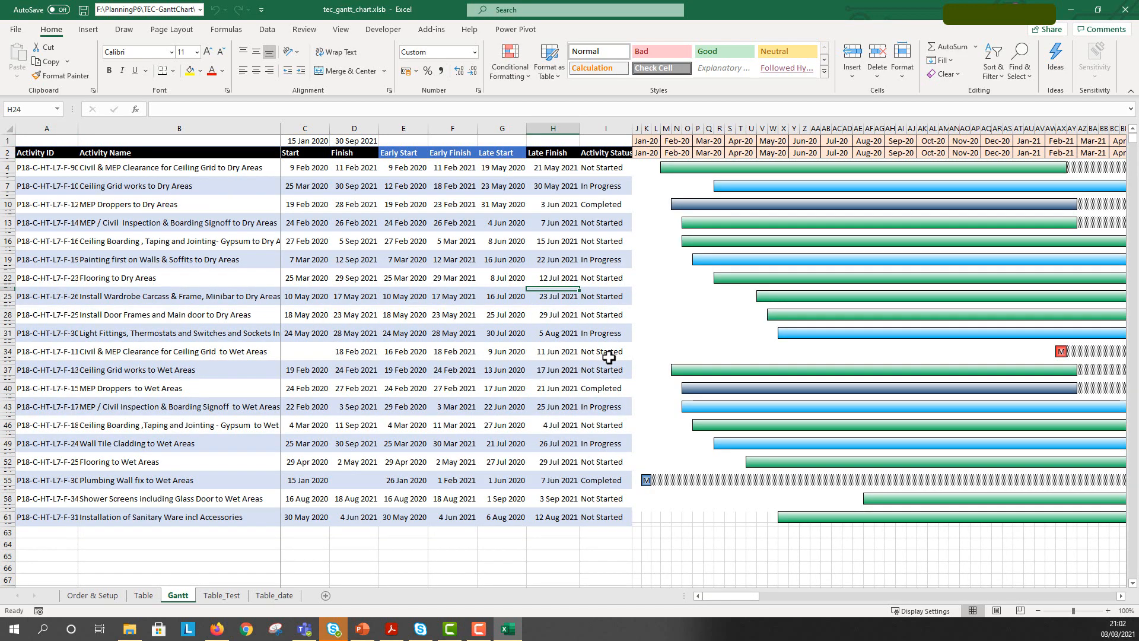
{"action": "mouse_move", "coordinate": [841, 177]}
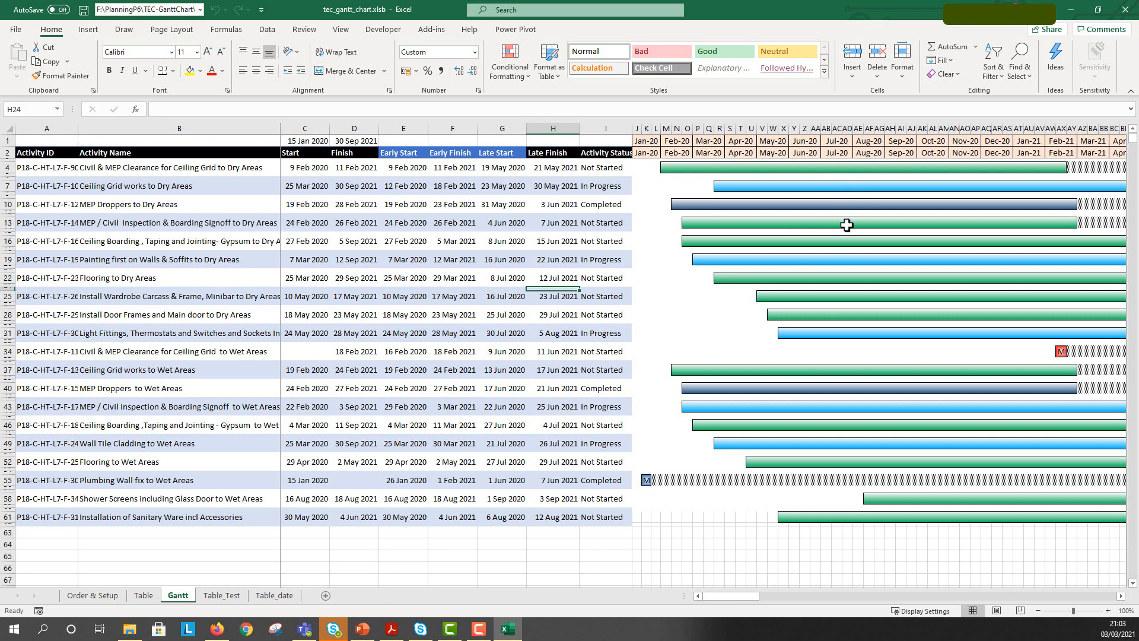
{"action": "mouse_move", "coordinate": [826, 184]}
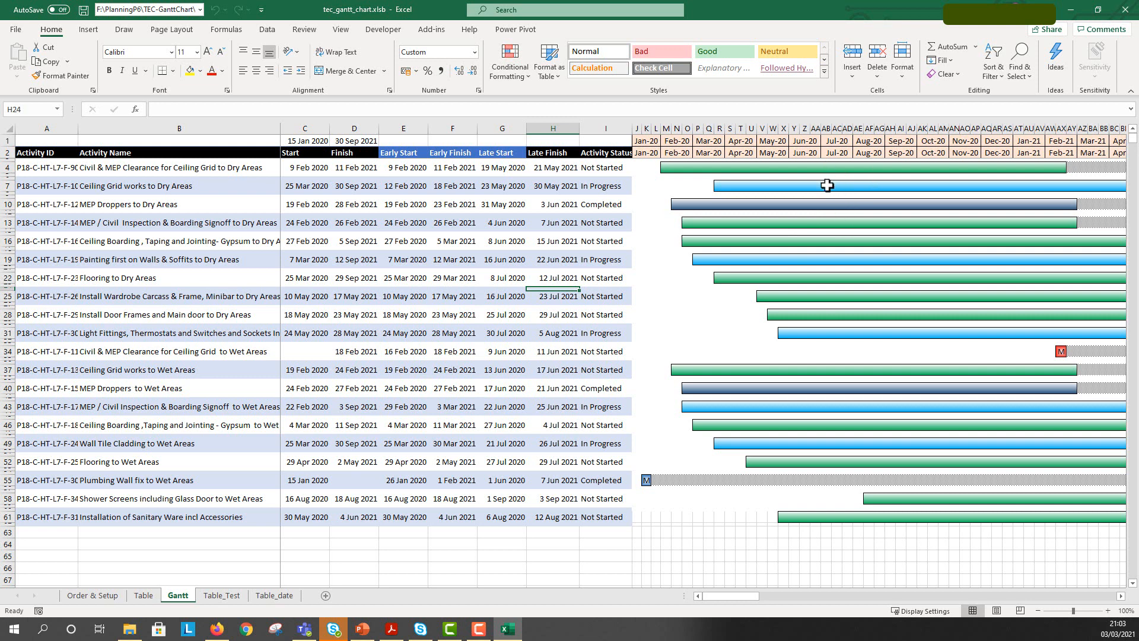
{"action": "mouse_move", "coordinate": [1062, 352]}
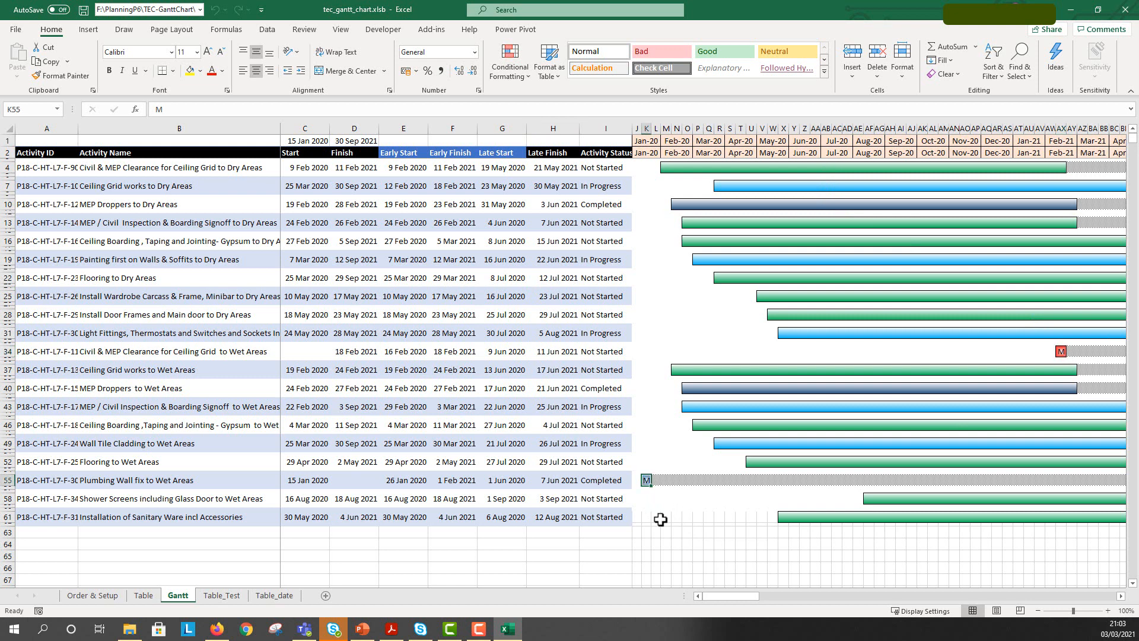
{"action": "mouse_move", "coordinate": [646, 480]}
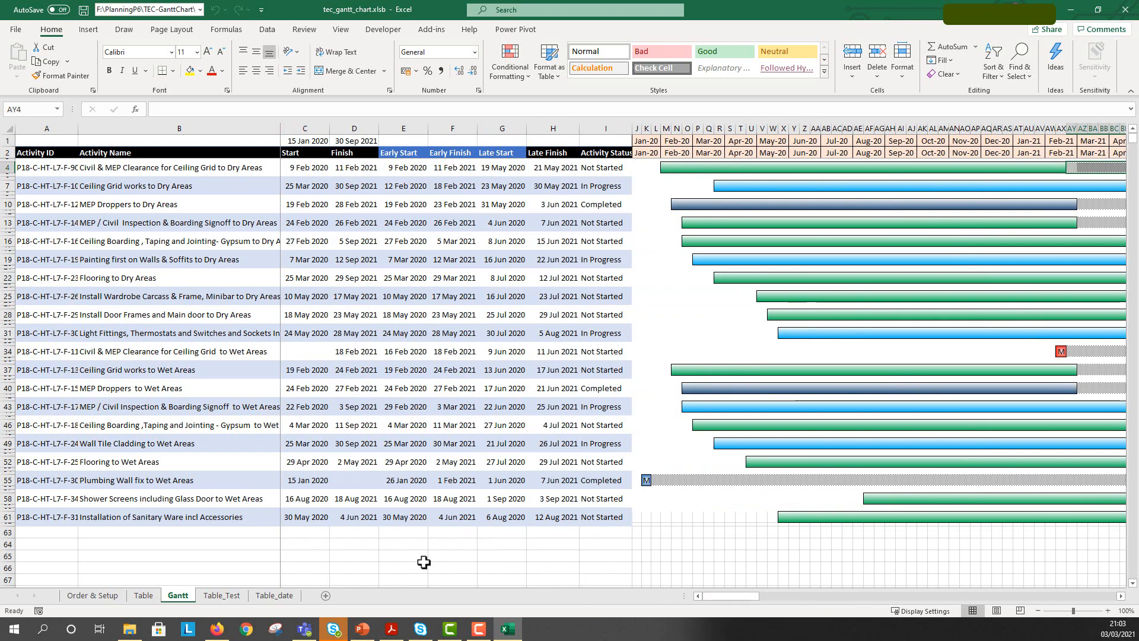
{"action": "mouse_move", "coordinate": [190, 608]}
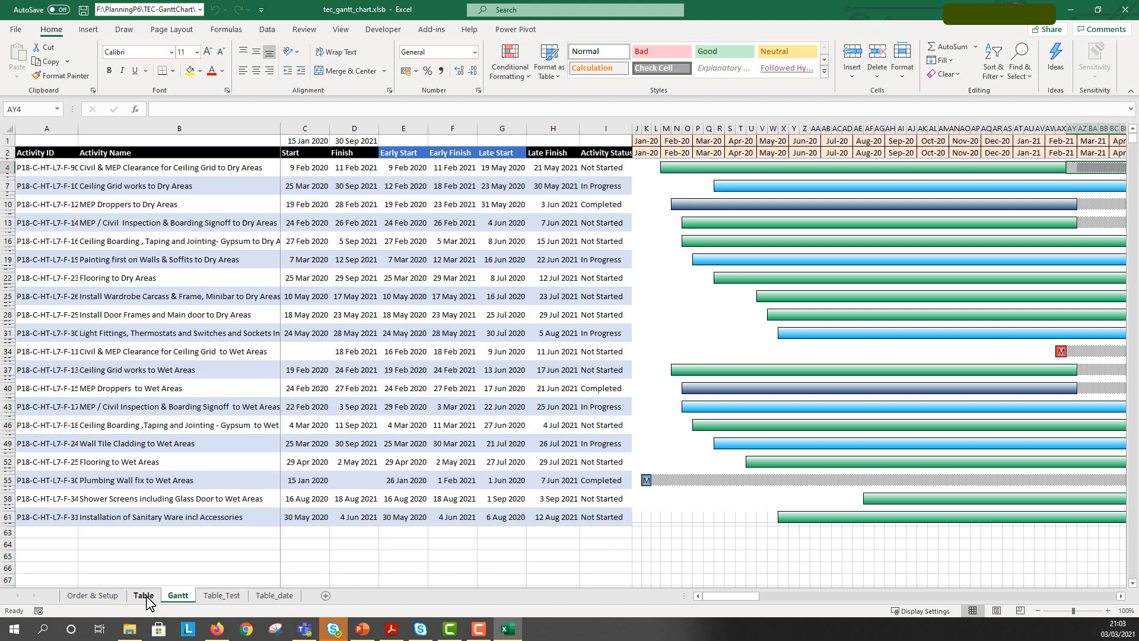
Fill the Late Finish formula =+E2 down to row 20 on Table, then return to Gantt
{"action": "left_click", "coordinate": [143, 595]}
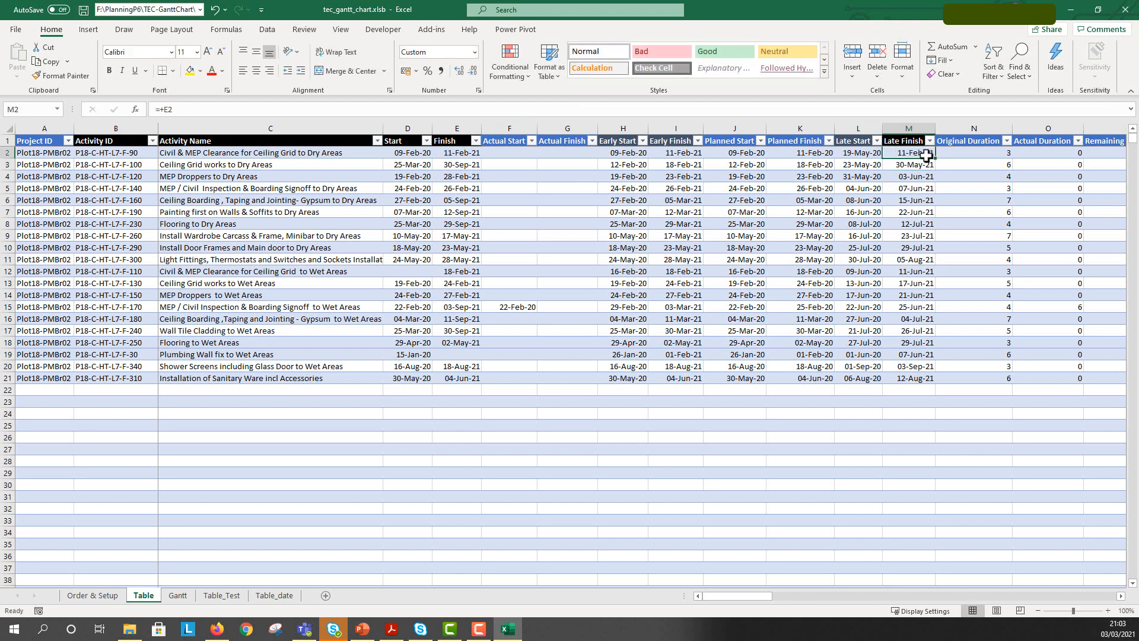
{"action": "left_click_drag", "start_coordinate": [928, 153], "coordinate": [928, 366]}
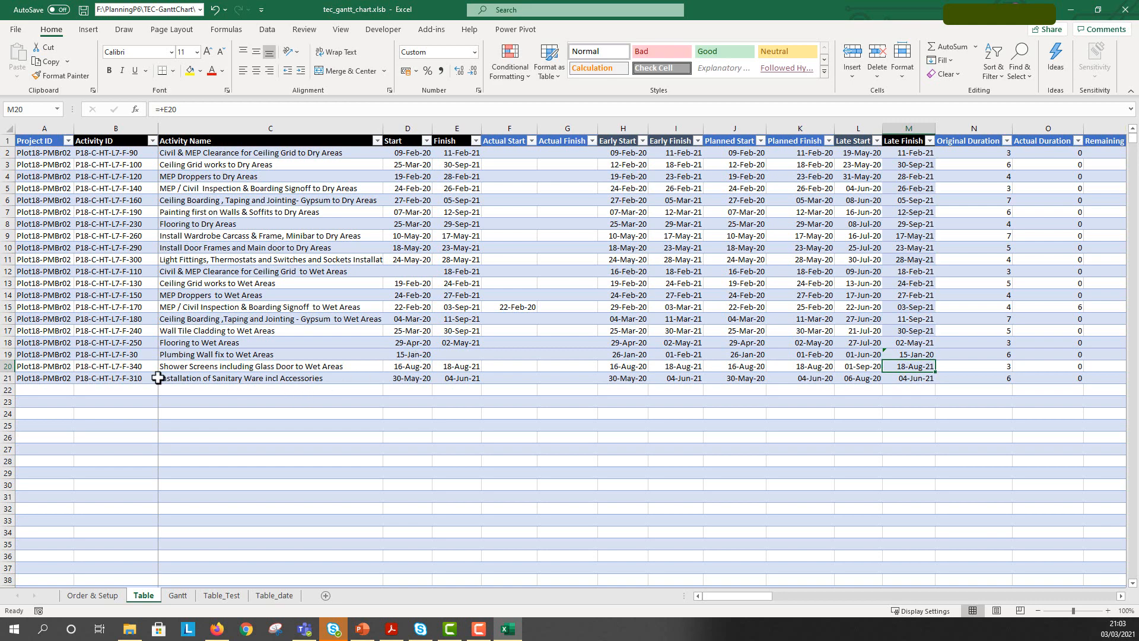
{"action": "left_click", "coordinate": [177, 595]}
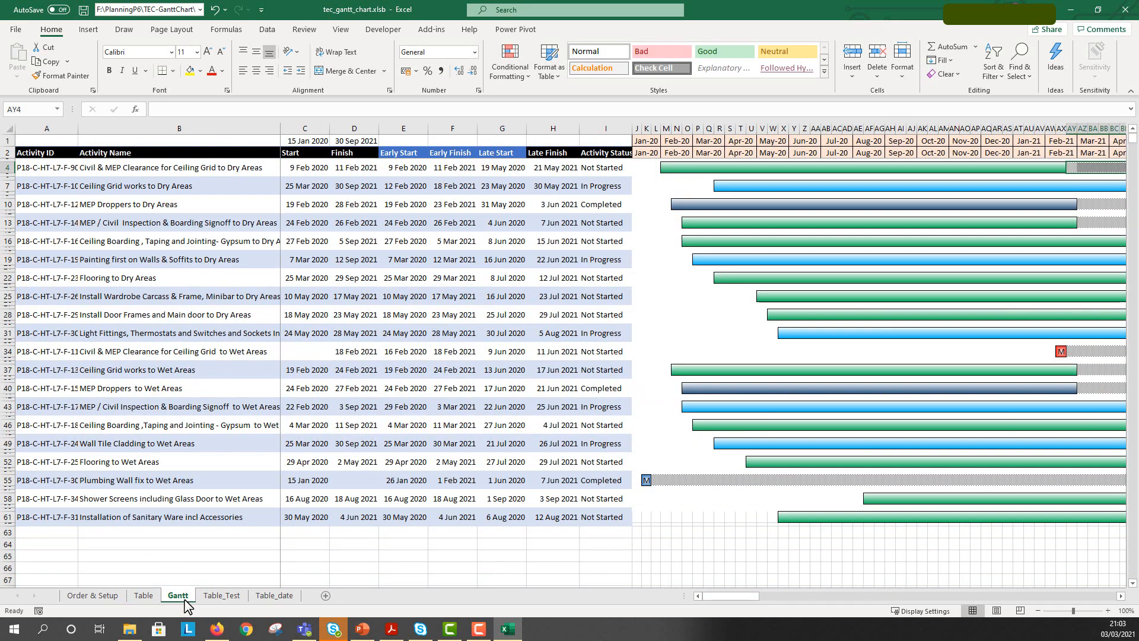
Clear and rebuild the Gantt chart, dismissing the processing-finished message
{"action": "left_click", "coordinate": [177, 596]}
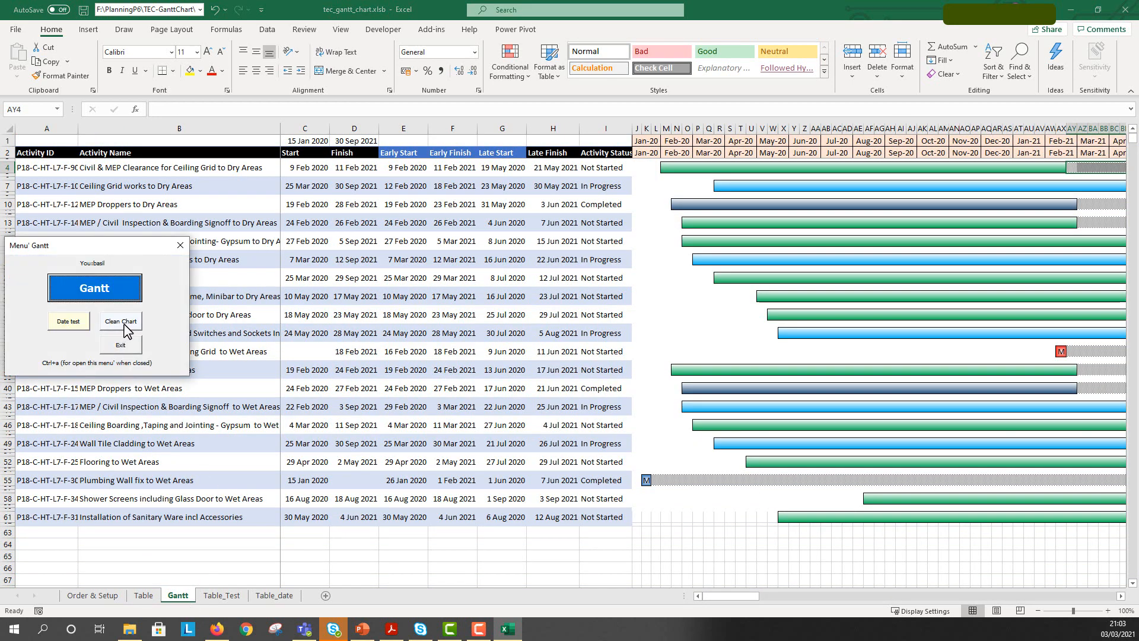
{"action": "left_click", "coordinate": [120, 321]}
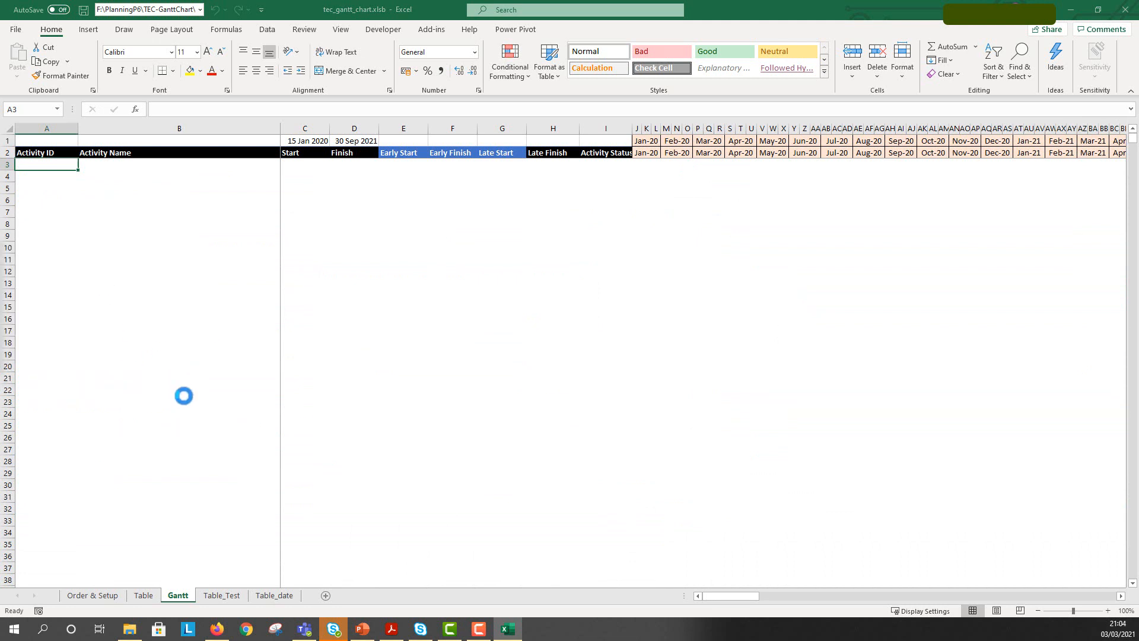
{"action": "mouse_move", "coordinate": [219, 409]}
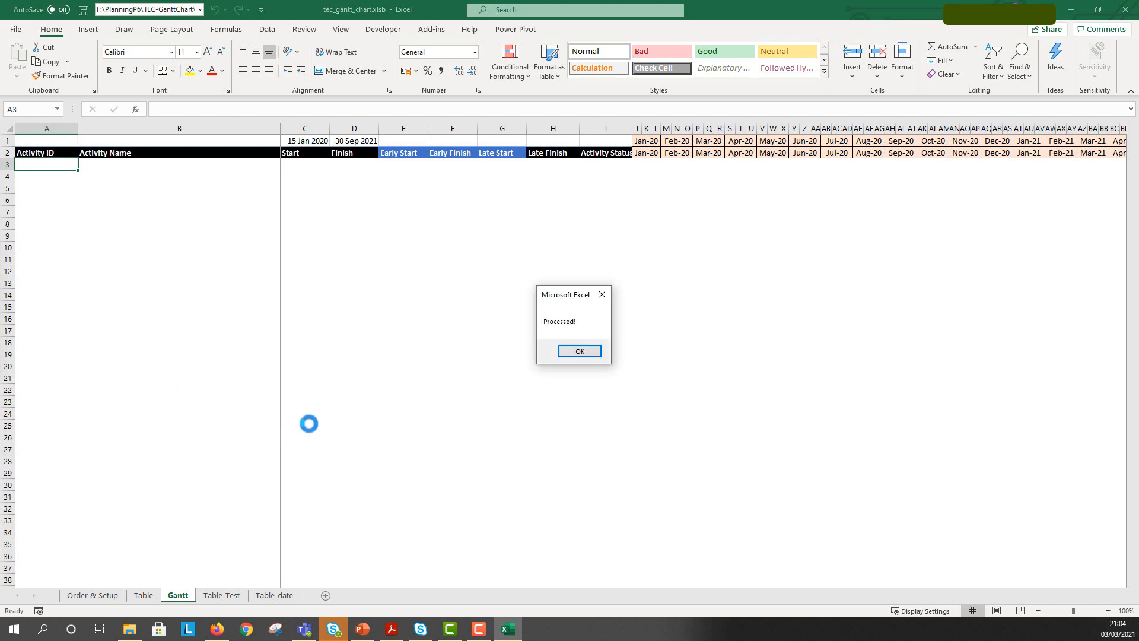
{"action": "left_click", "coordinate": [579, 350]}
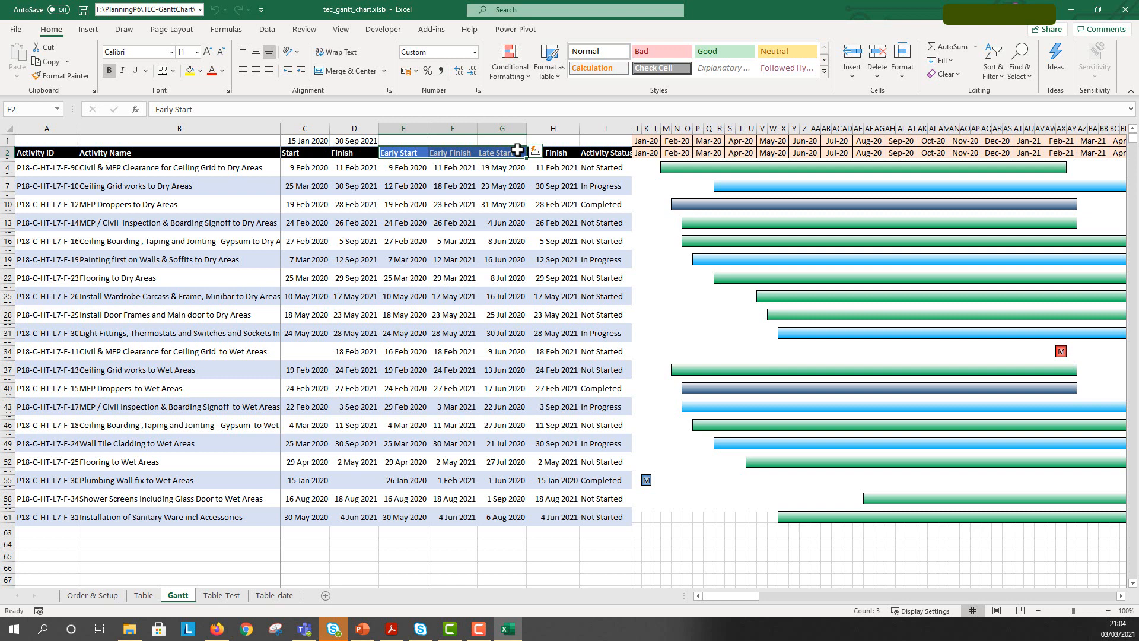
{"action": "mouse_move", "coordinate": [625, 156]}
{"action": "type", "text": "Late "}
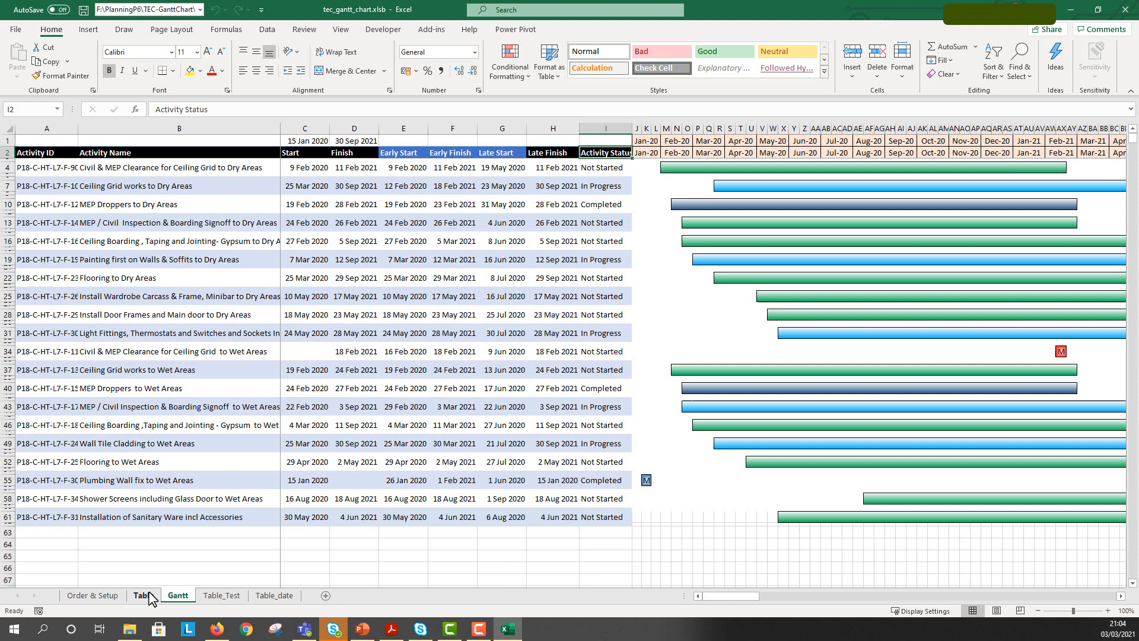
Map Early Start to column 14, checking column numbers on the Table sheet
{"action": "left_click", "coordinate": [143, 595]}
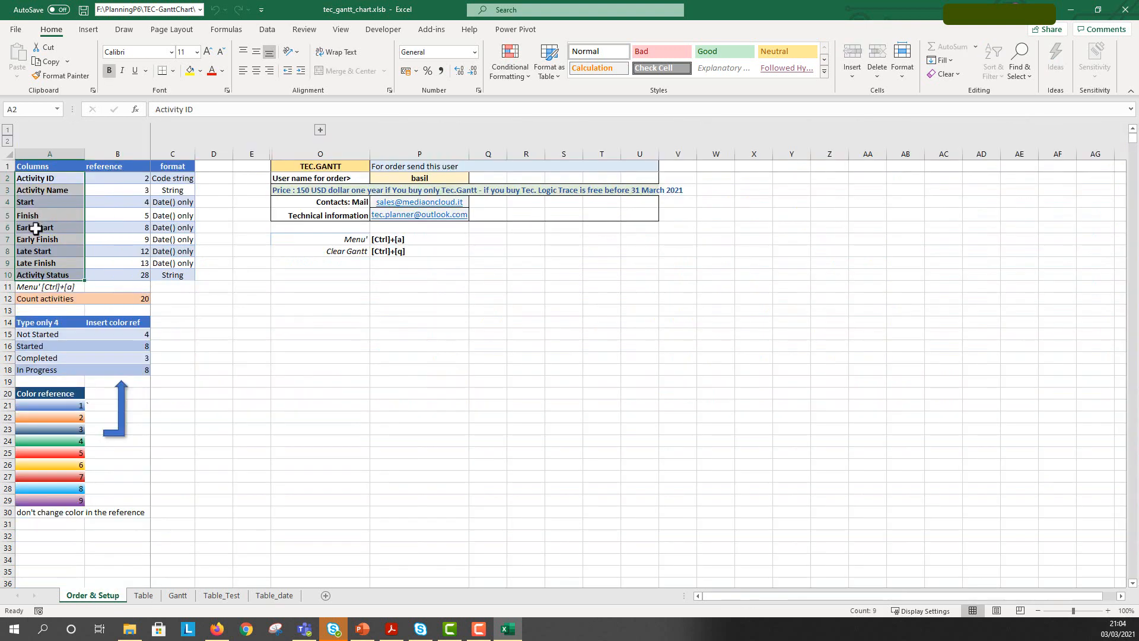
{"action": "type", "text": "14"}
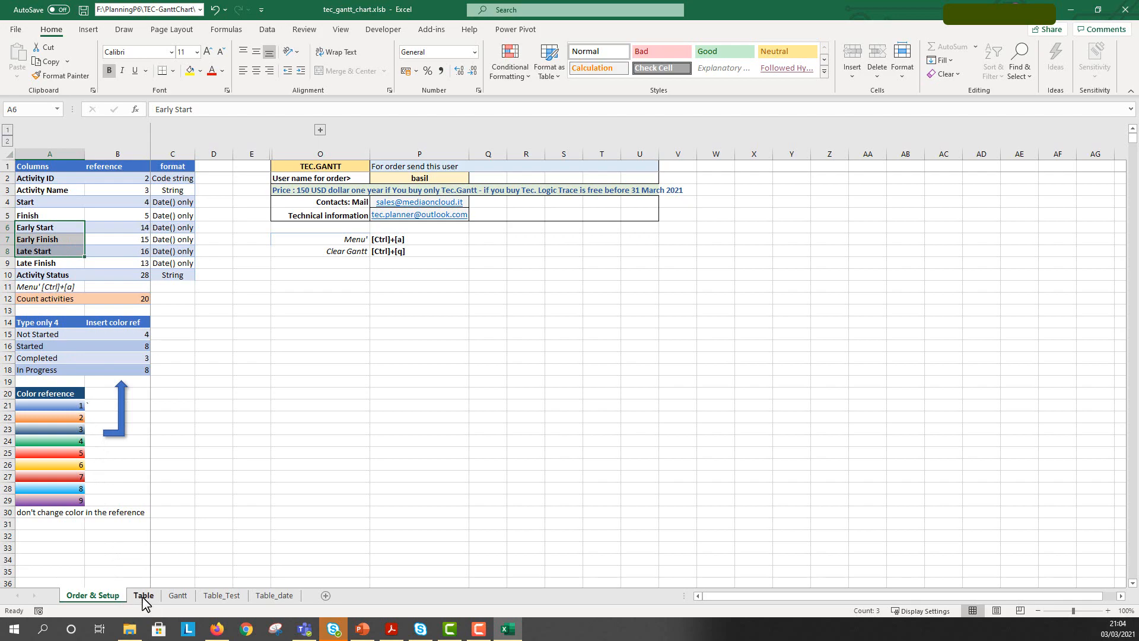
{"action": "left_click", "coordinate": [143, 595]}
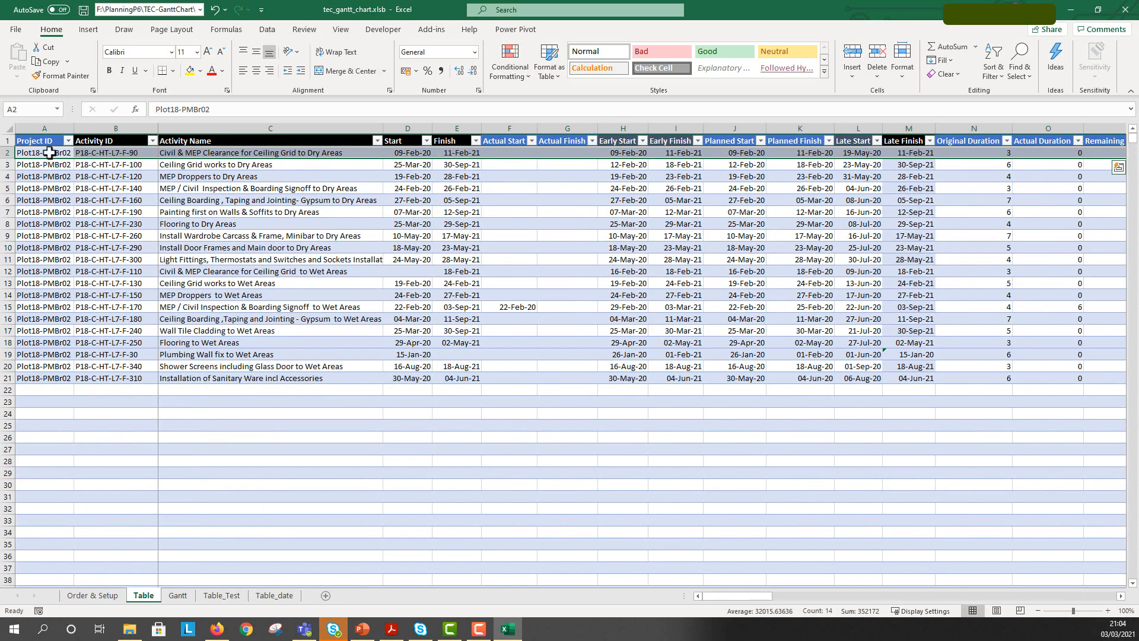
{"action": "scroll", "scroll_direction": "right", "scroll_amount": 3}
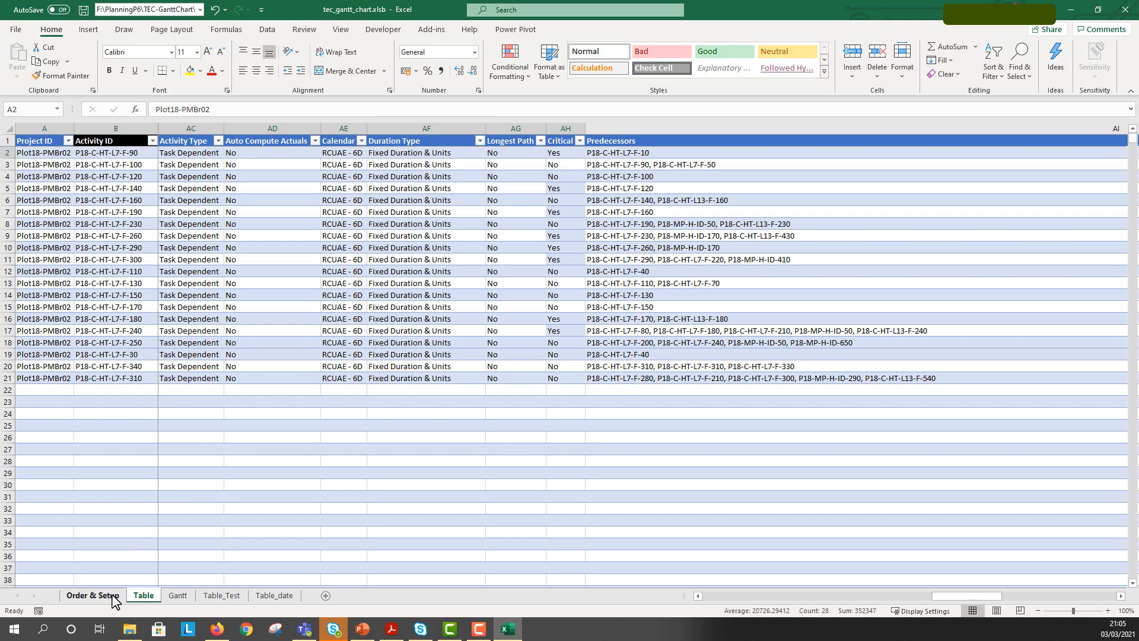
{"action": "left_click", "coordinate": [93, 595]}
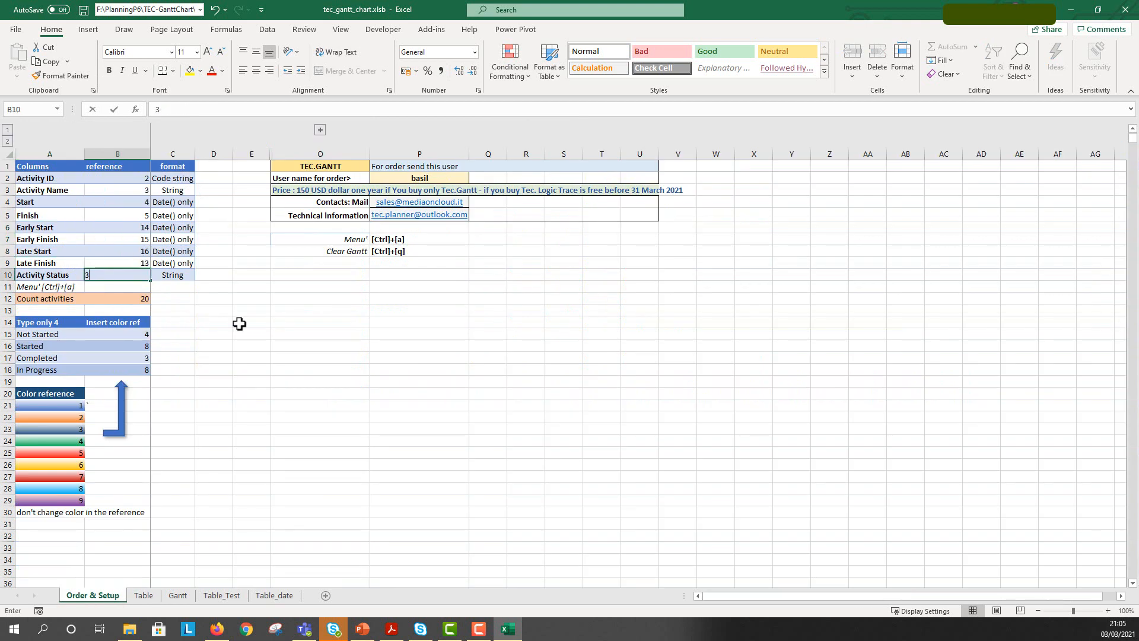
Map Activity Status to column 34, rename the first type Yes and set its colour
{"action": "type", "text": "34"}
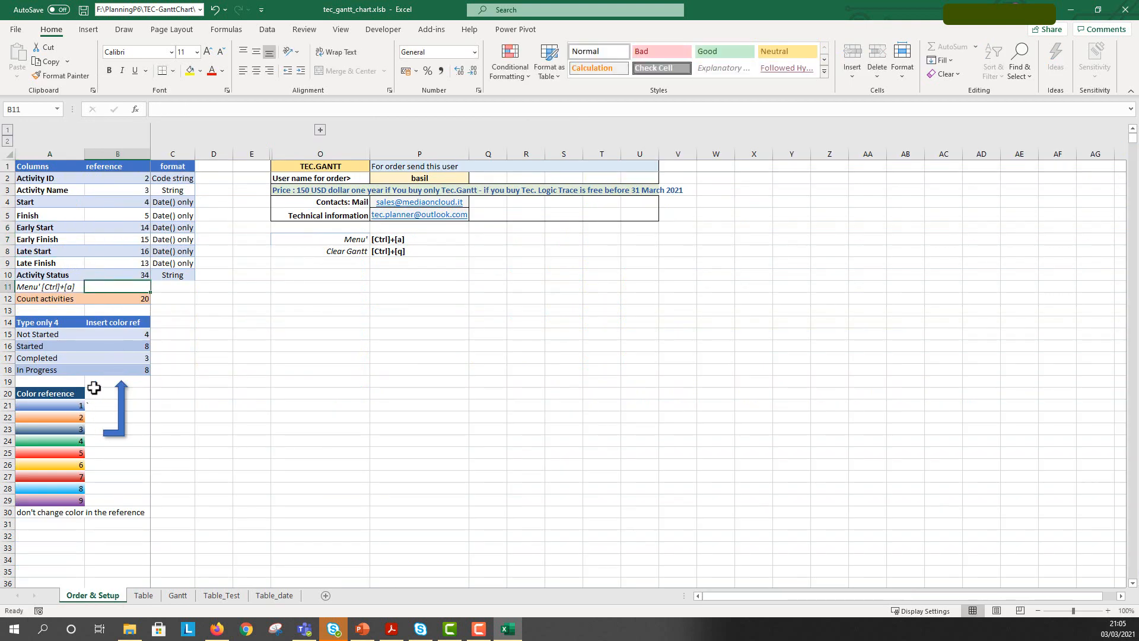
{"action": "type", "text": "Yes"}
{"action": "left_click", "coordinate": [50, 346]}
{"action": "type", "text": "No"}
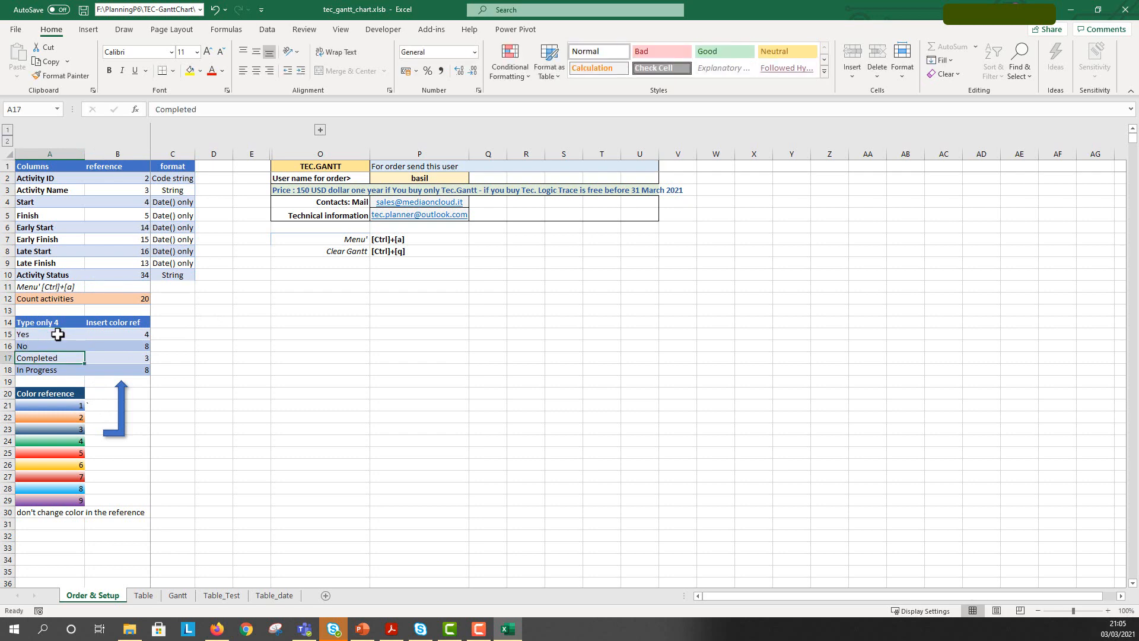
{"action": "left_click_drag", "start_coordinate": [49, 334], "coordinate": [49, 358]}
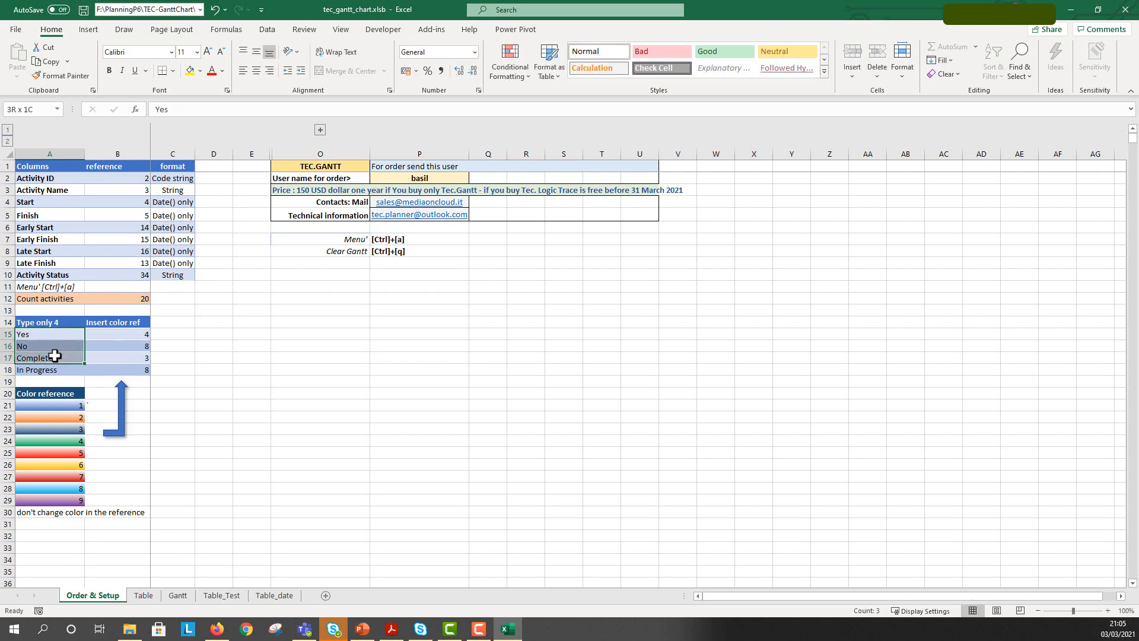
{"action": "left_click", "coordinate": [117, 334]}
{"action": "type", "text": "5"}
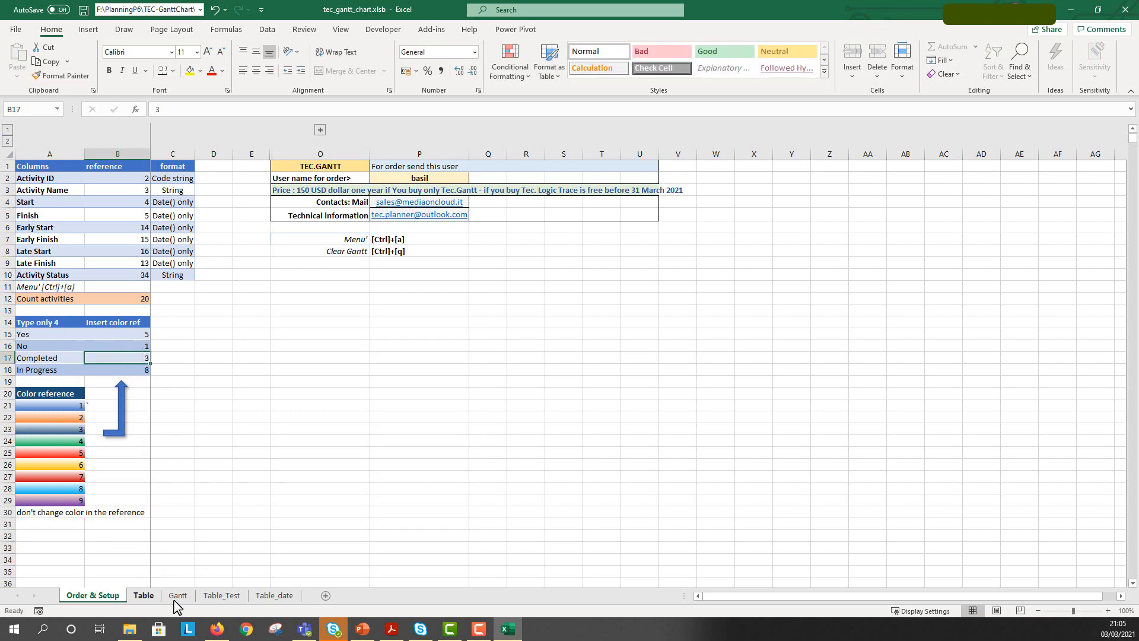
Erase the old Gantt chart and regenerate it, with critical bars red and the rest blue
{"action": "left_click", "coordinate": [178, 595]}
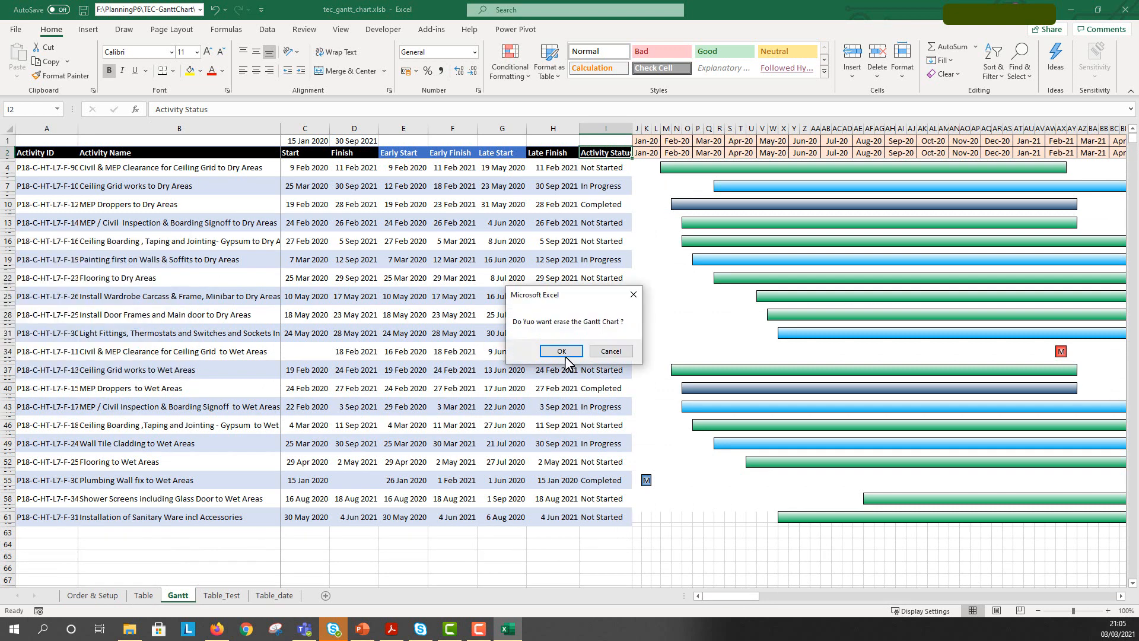
{"action": "left_click", "coordinate": [559, 351]}
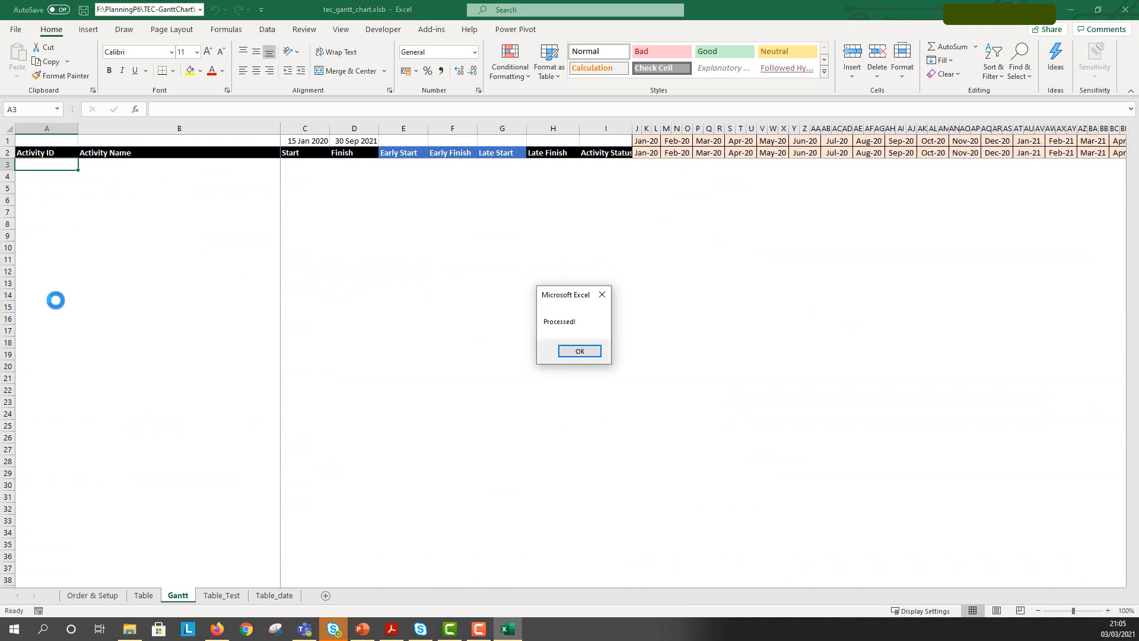
{"action": "left_click", "coordinate": [580, 351]}
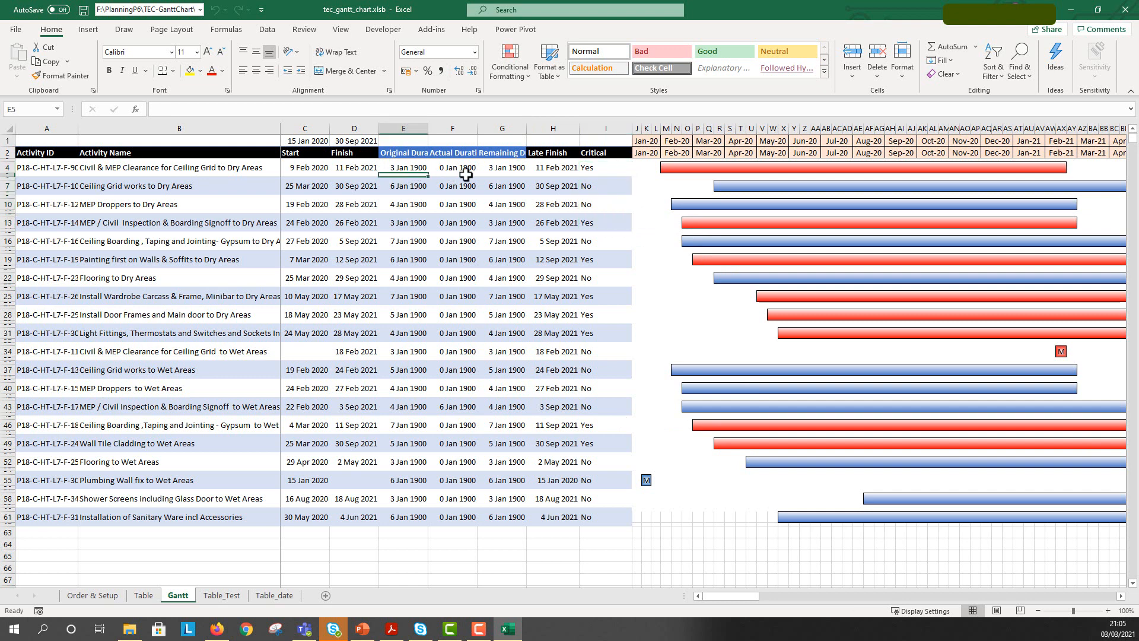
{"action": "left_click_drag", "start_coordinate": [403, 168], "coordinate": [501, 278]}
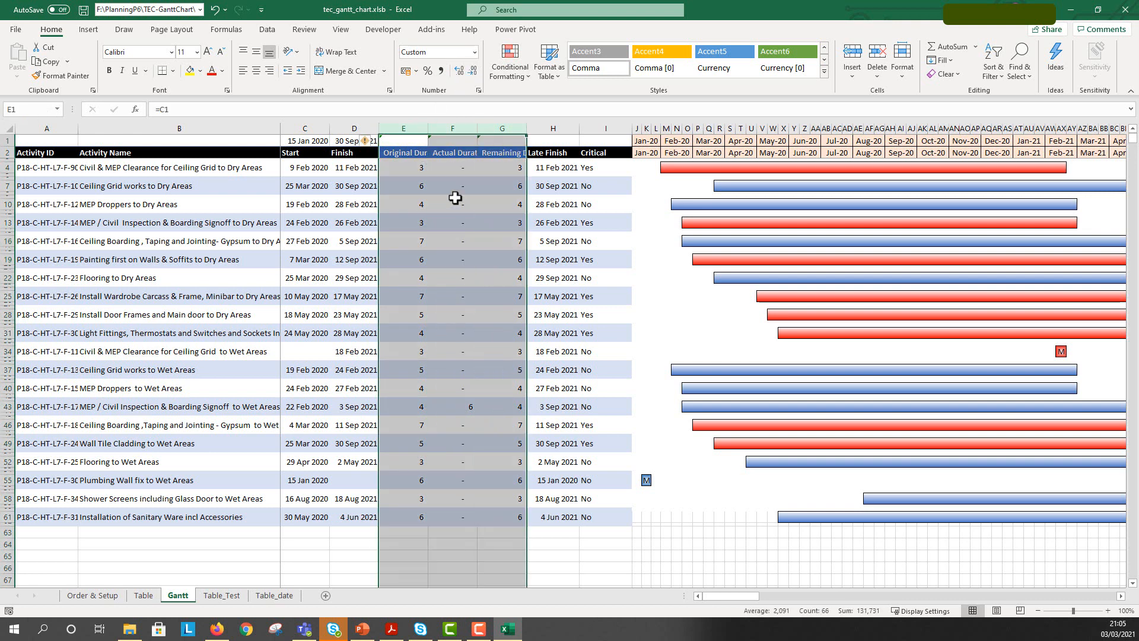
{"action": "mouse_move", "coordinate": [441, 205]}
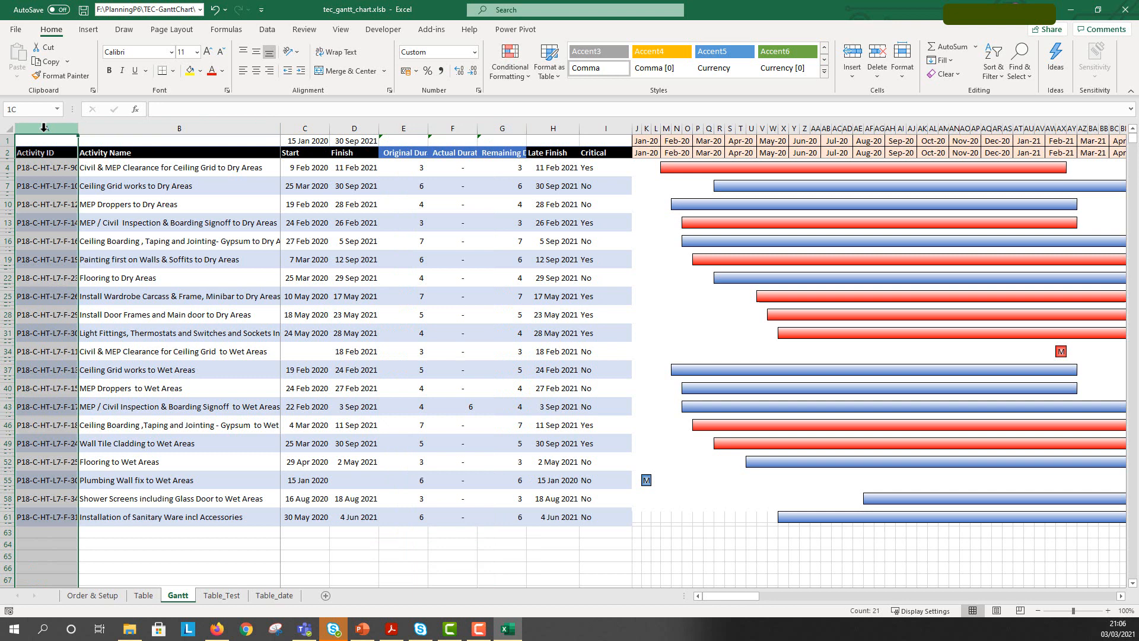
Format duration columns E:G as Number showing day counts, then view the Order & Setup sheet
{"action": "left_click", "coordinate": [353, 128]}
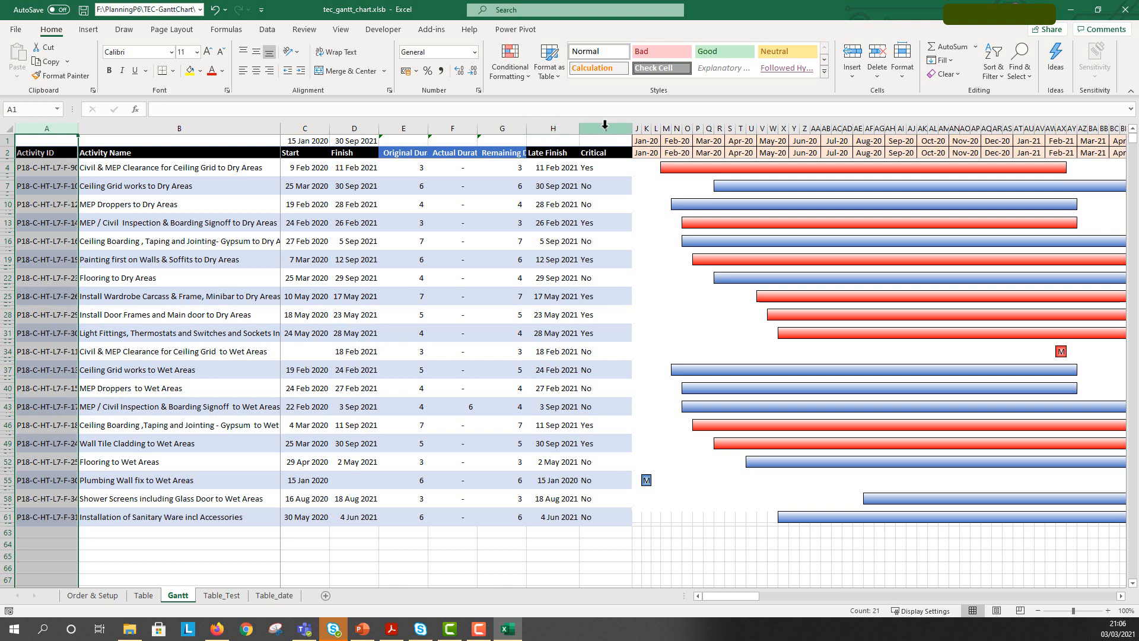
{"action": "left_click", "coordinate": [604, 129]}
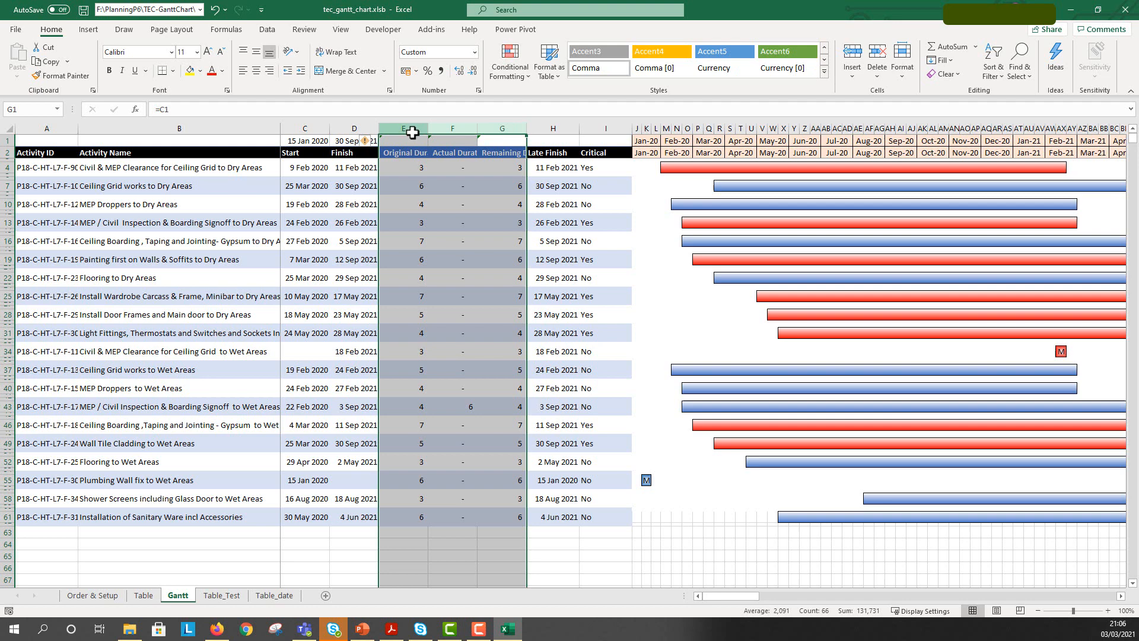
{"action": "mouse_move", "coordinate": [363, 632]}
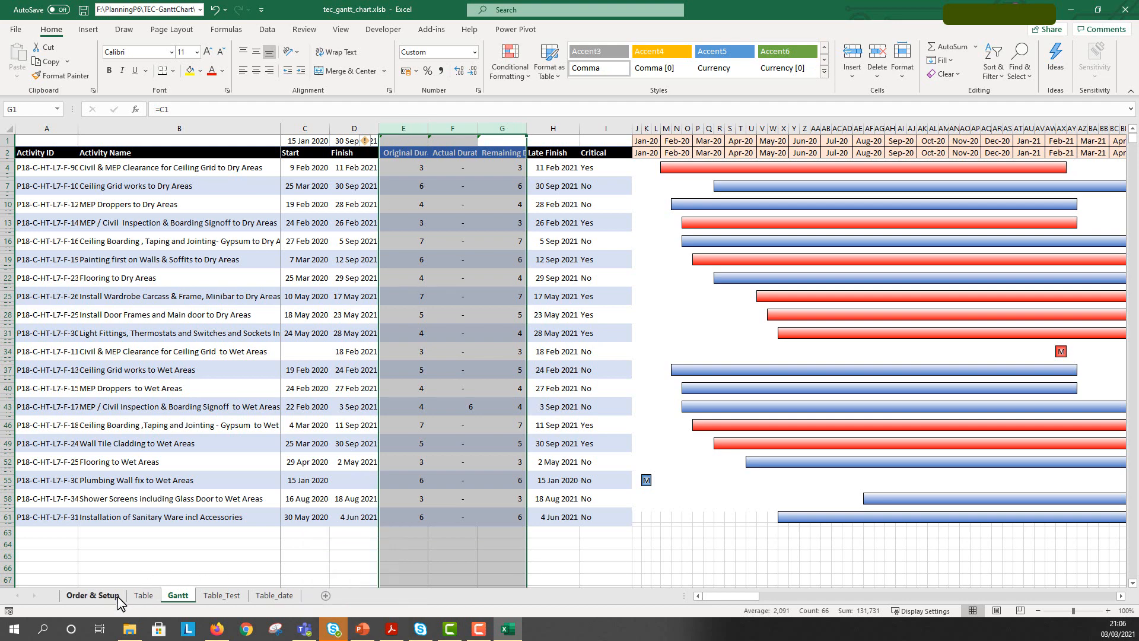
{"action": "left_click", "coordinate": [92, 595]}
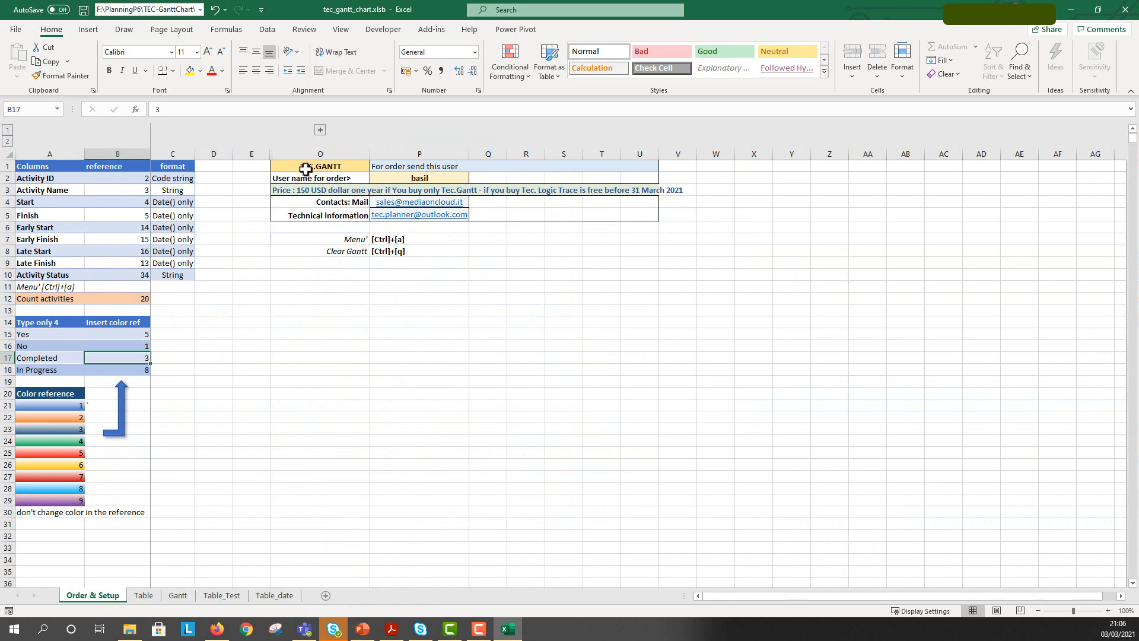